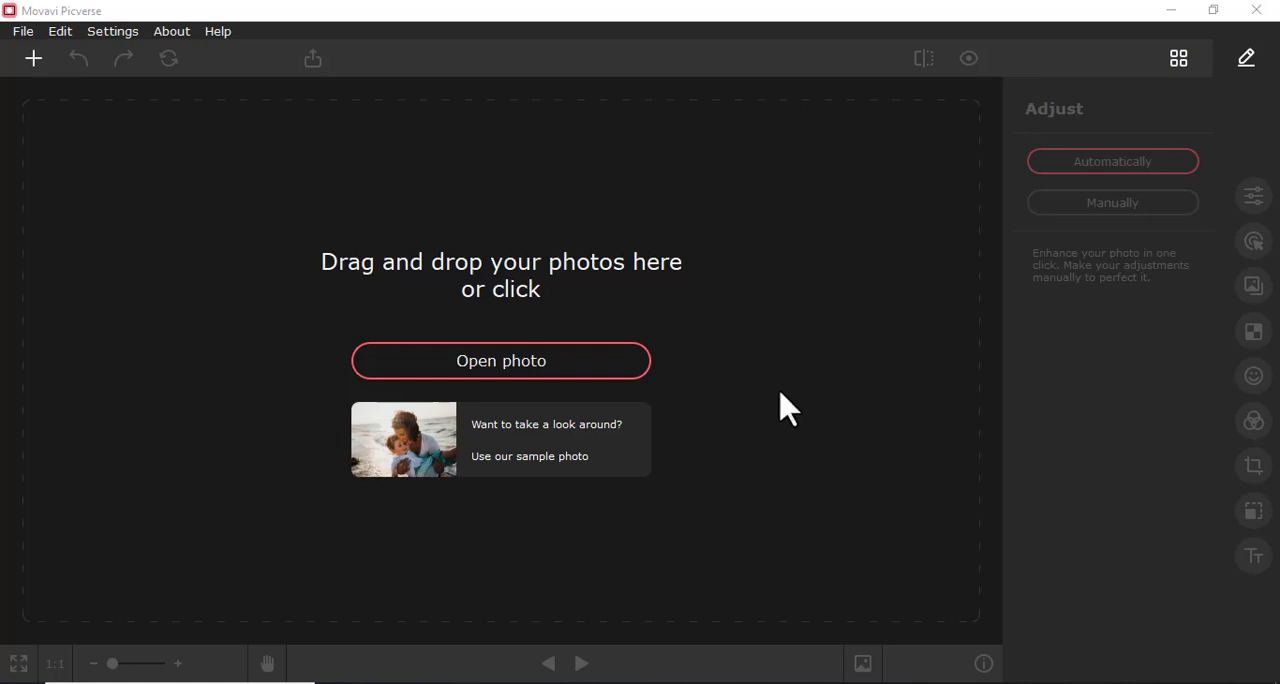
mouse_move(711, 400)
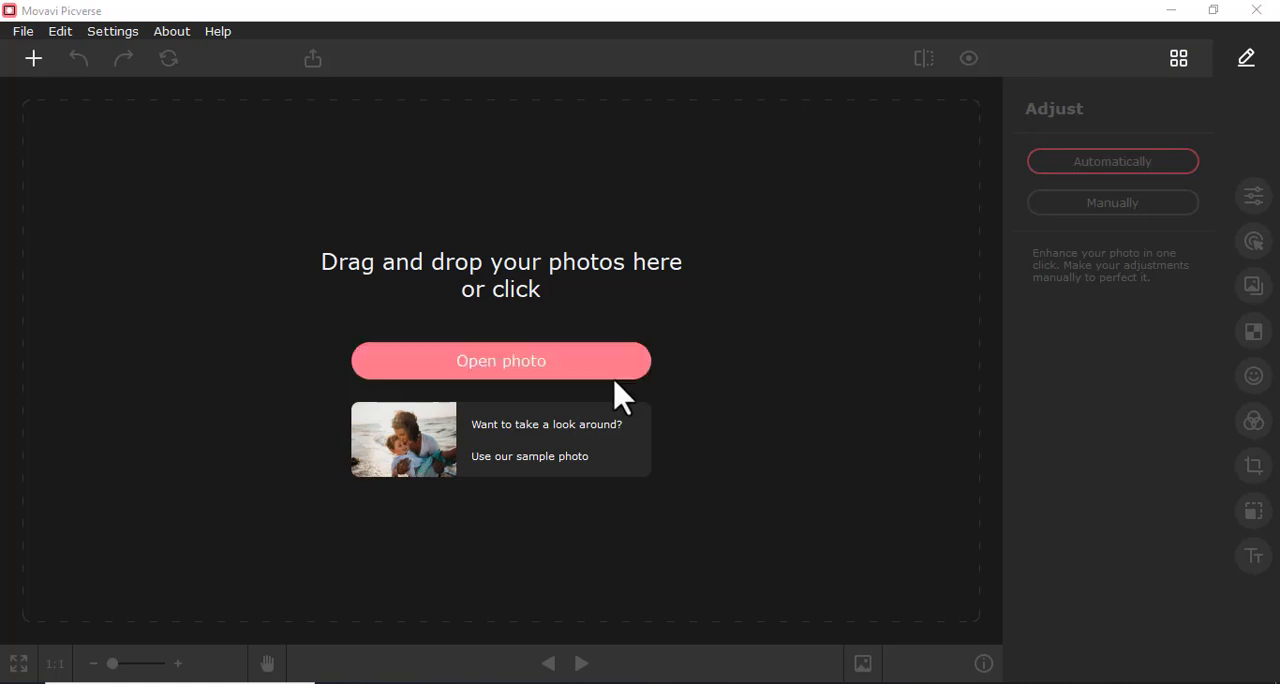
mouse_move(528, 380)
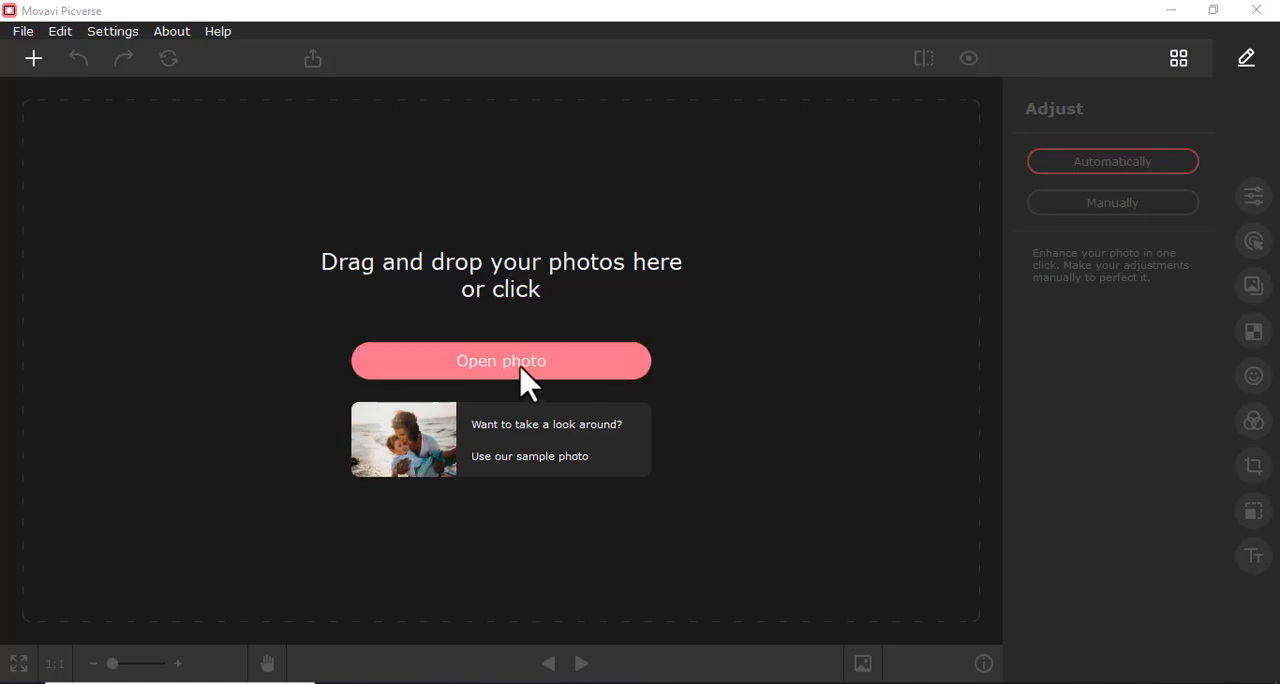
Open the photo of the woman with the blank sign and auto-remove its background
left_click(500, 361)
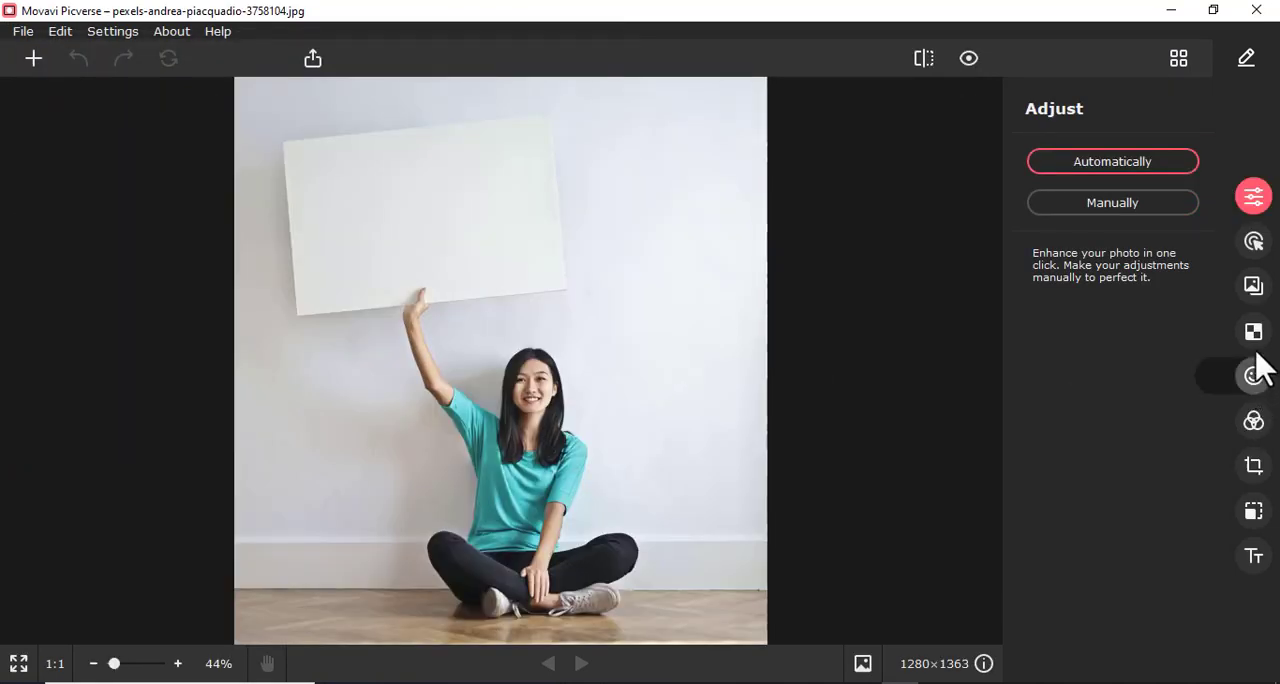
left_click(1253, 331)
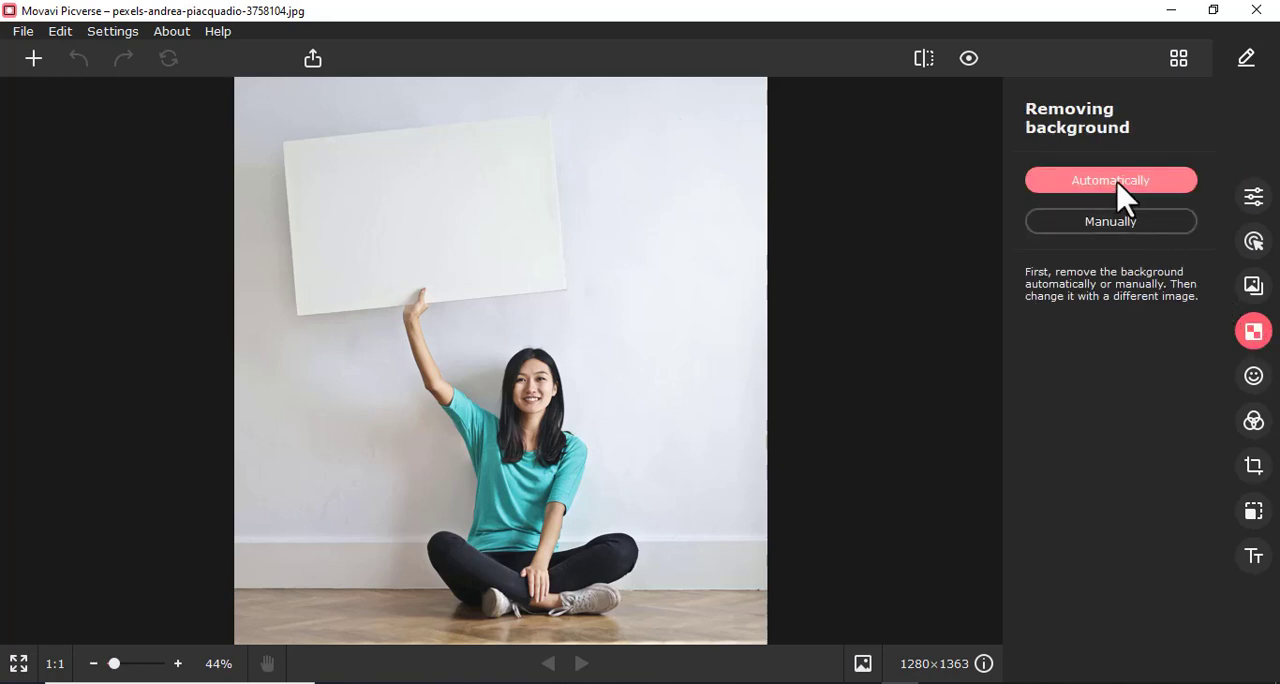
left_click(1110, 180)
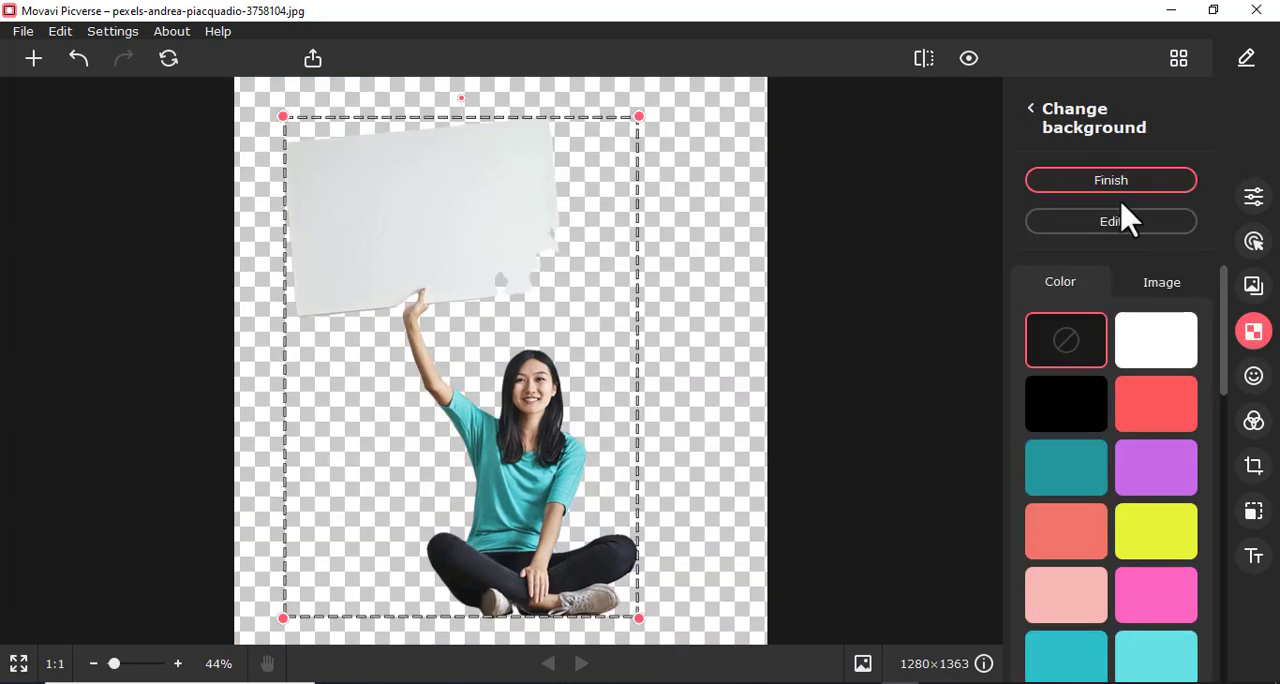
mouse_move(555, 310)
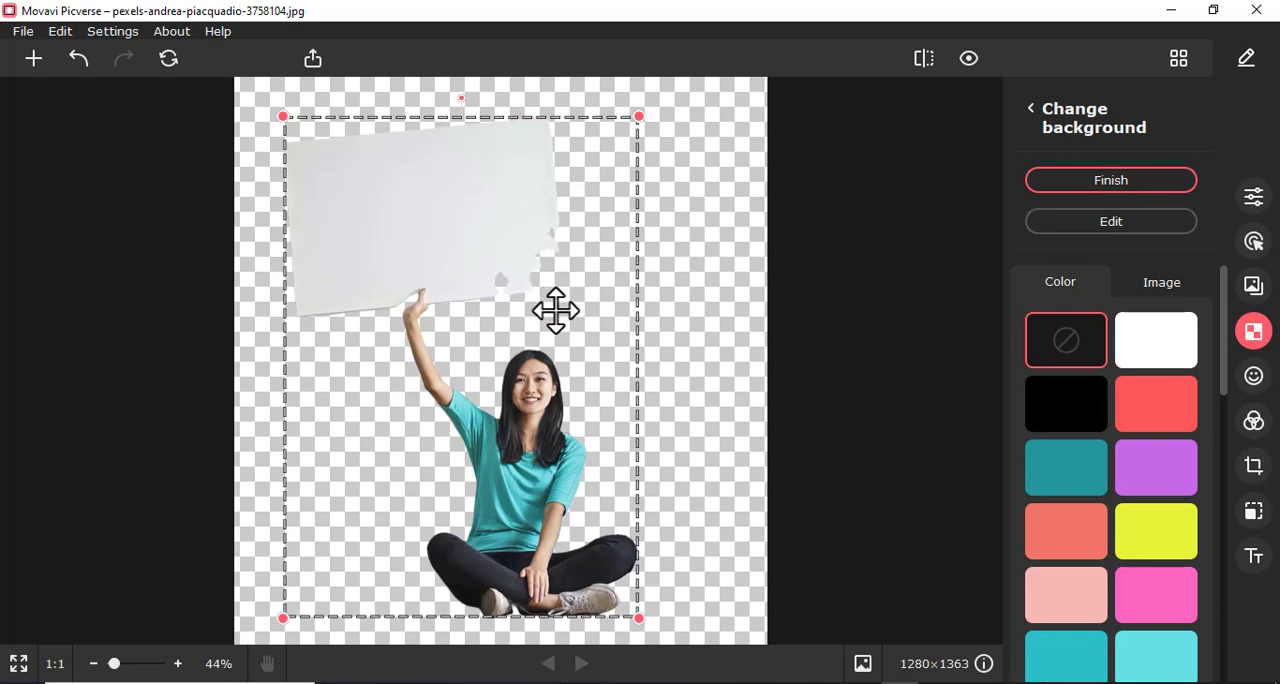
mouse_move(475, 298)
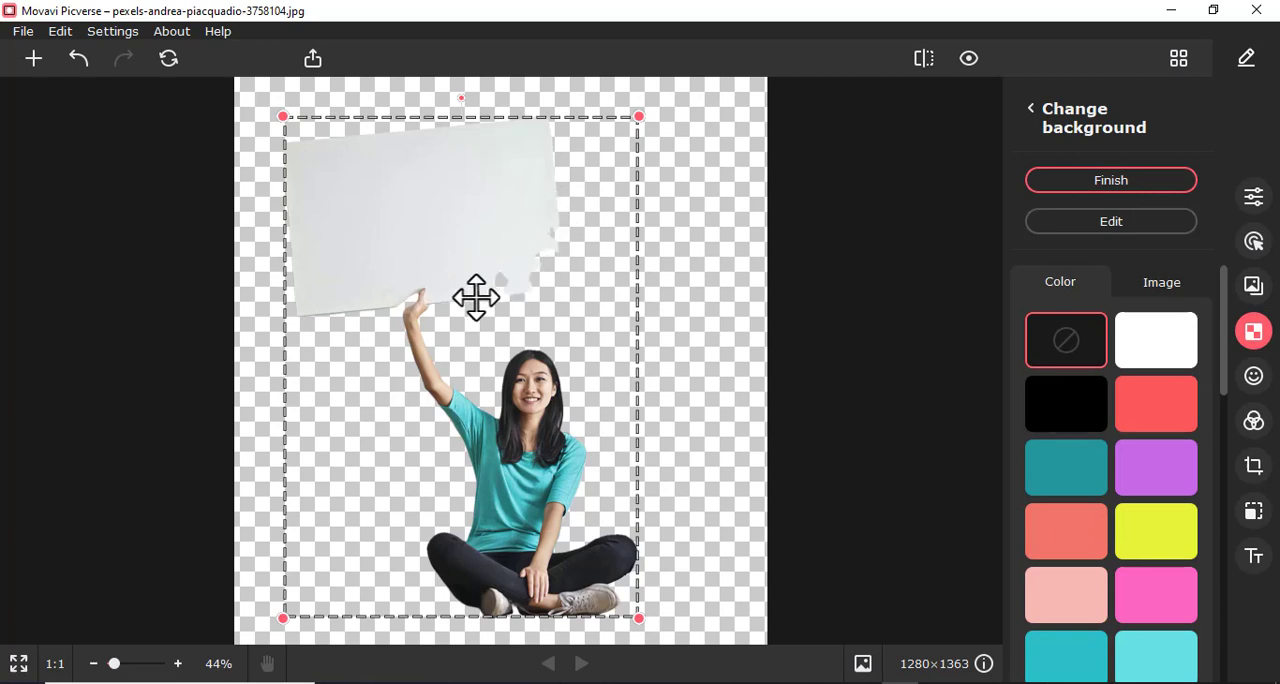
mouse_move(1115, 275)
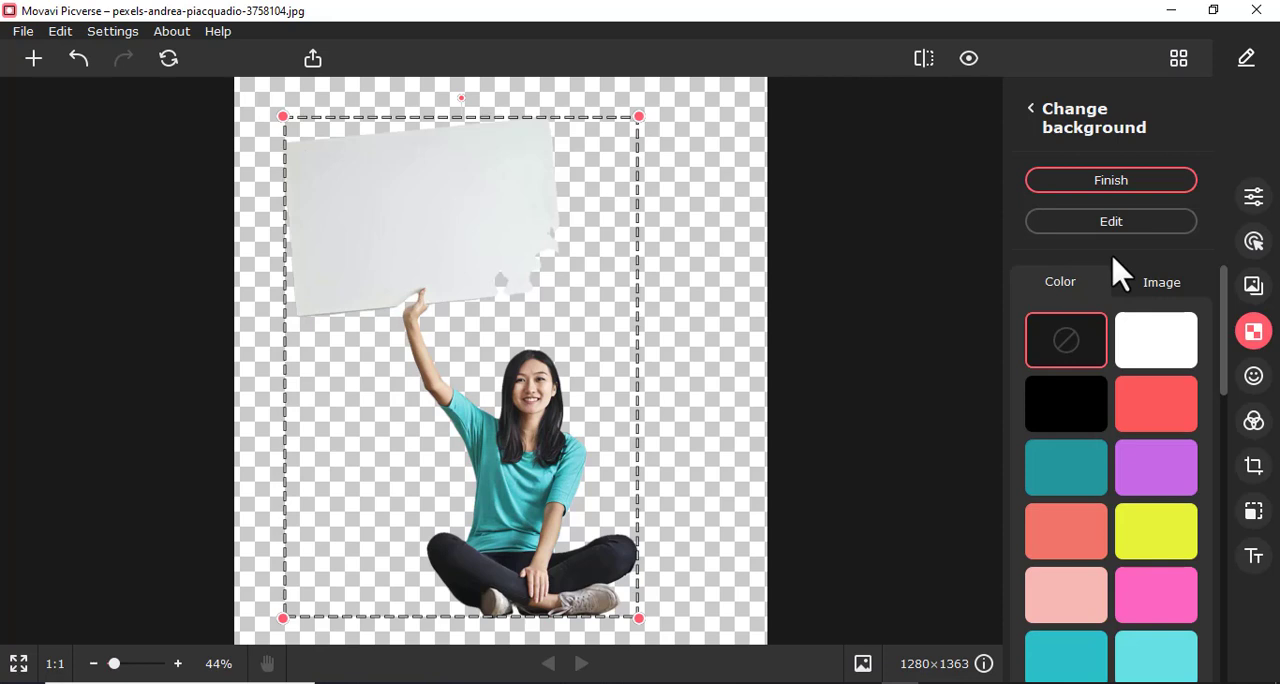
In Edit mode, lasso-restore the cut-away right edge of the sign
left_click(1110, 221)
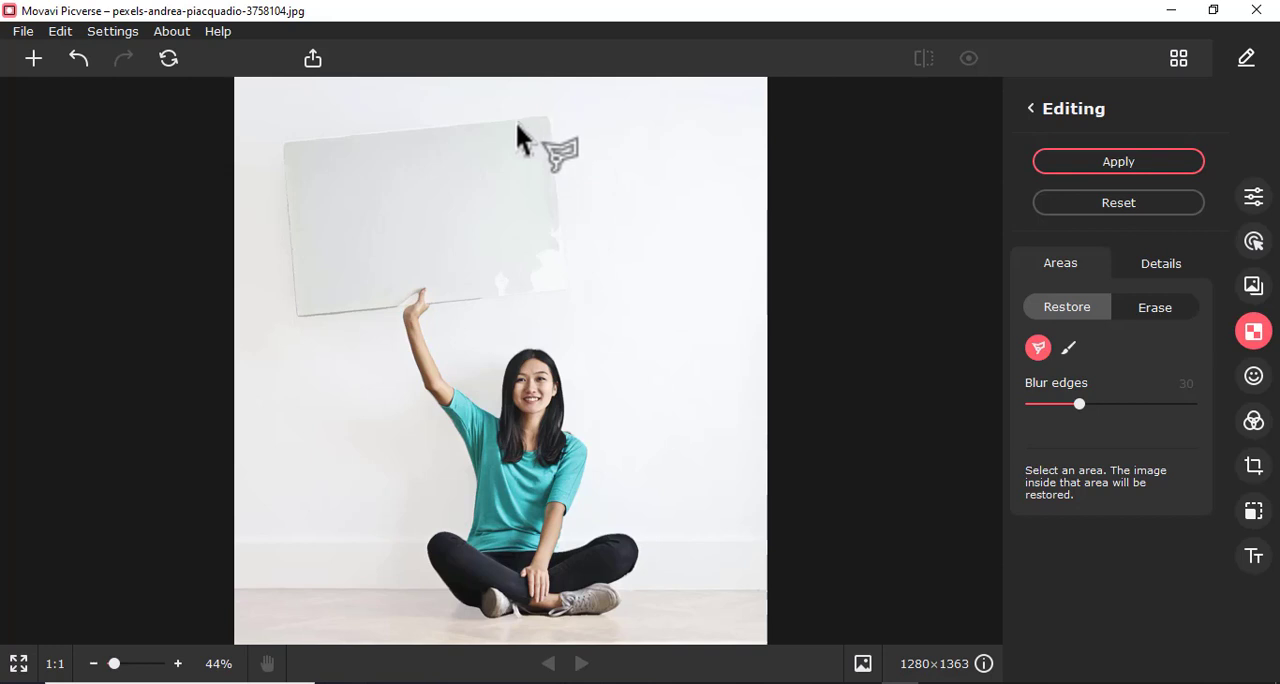
left_click_drag(515, 122, 560, 250)
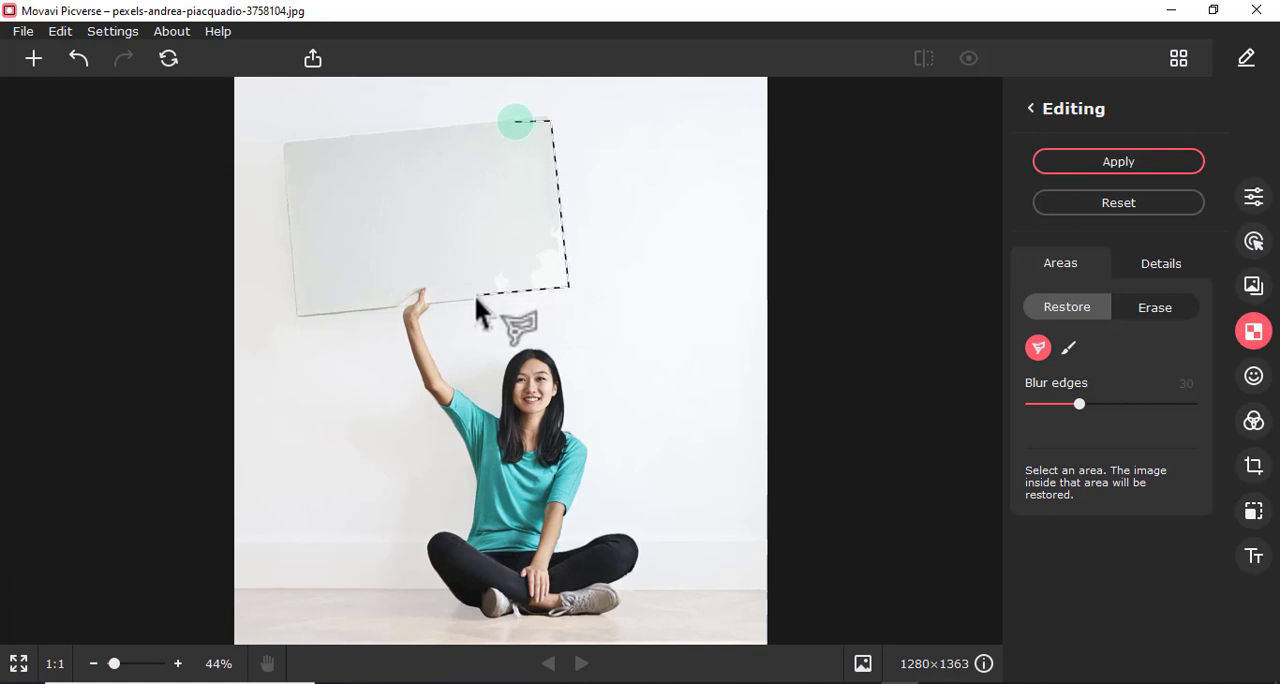
mouse_move(470, 315)
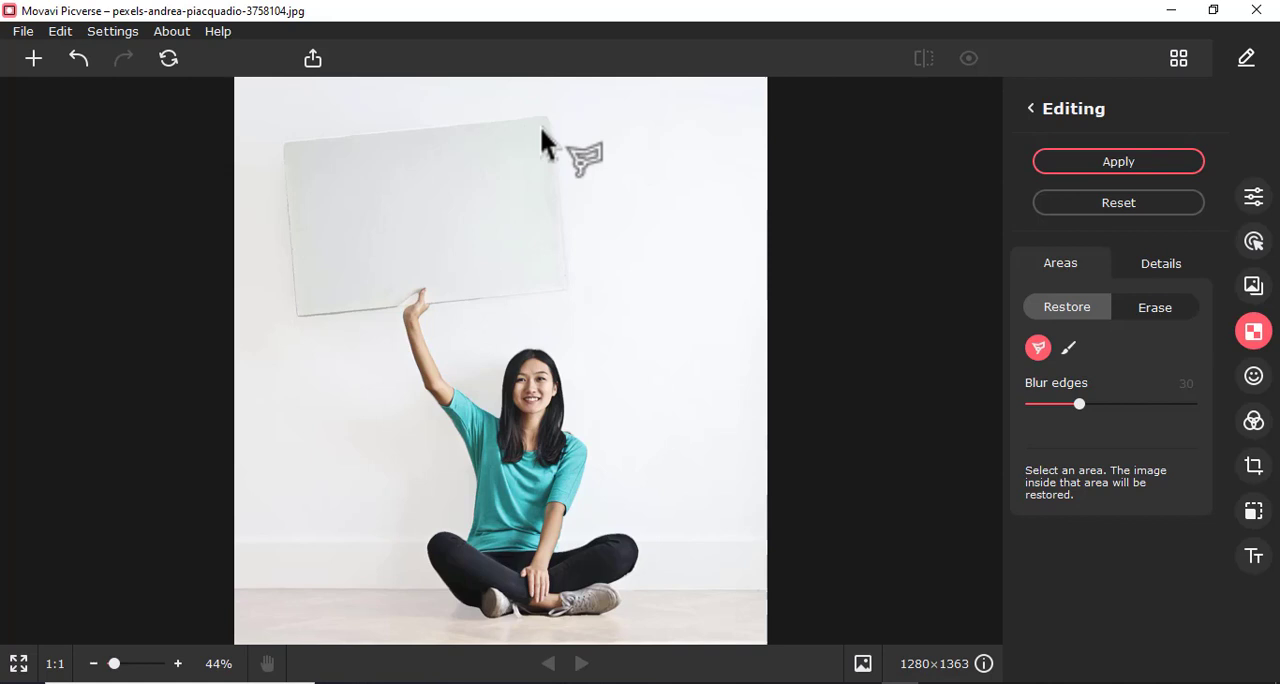
mouse_move(505, 305)
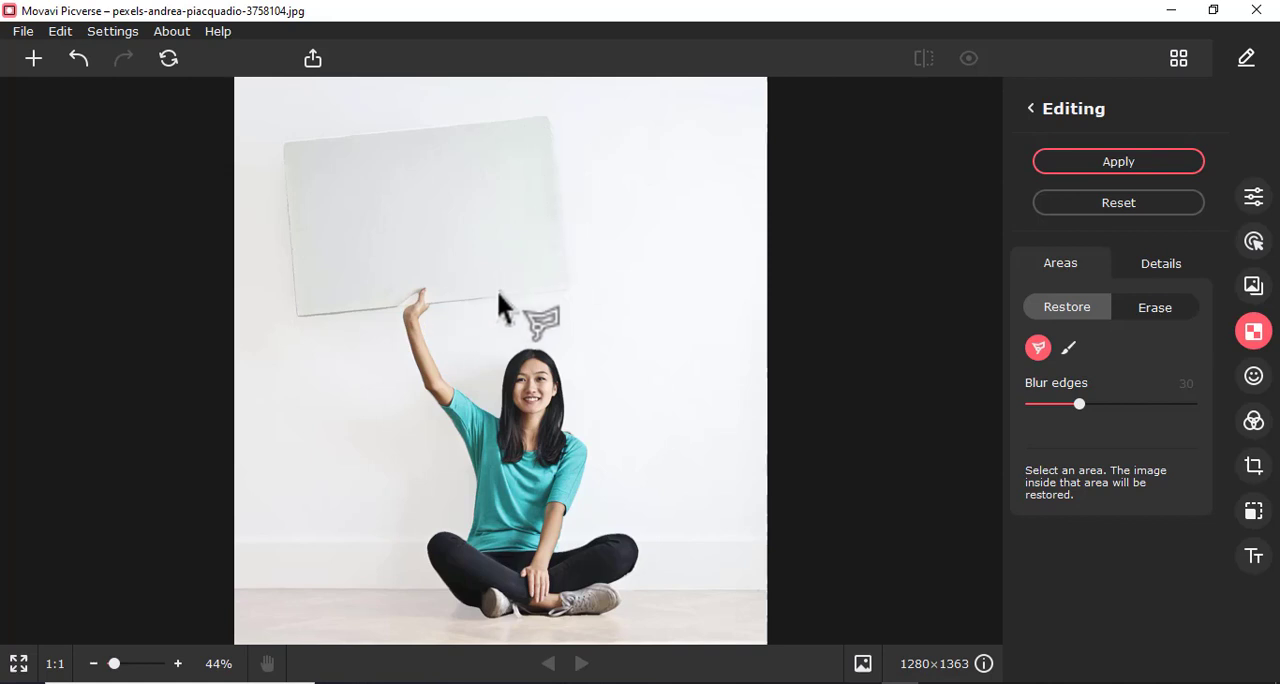
Zoom in twice and lasso-restore the missing bottom strip of the sign beside the hand
left_click(178, 663)
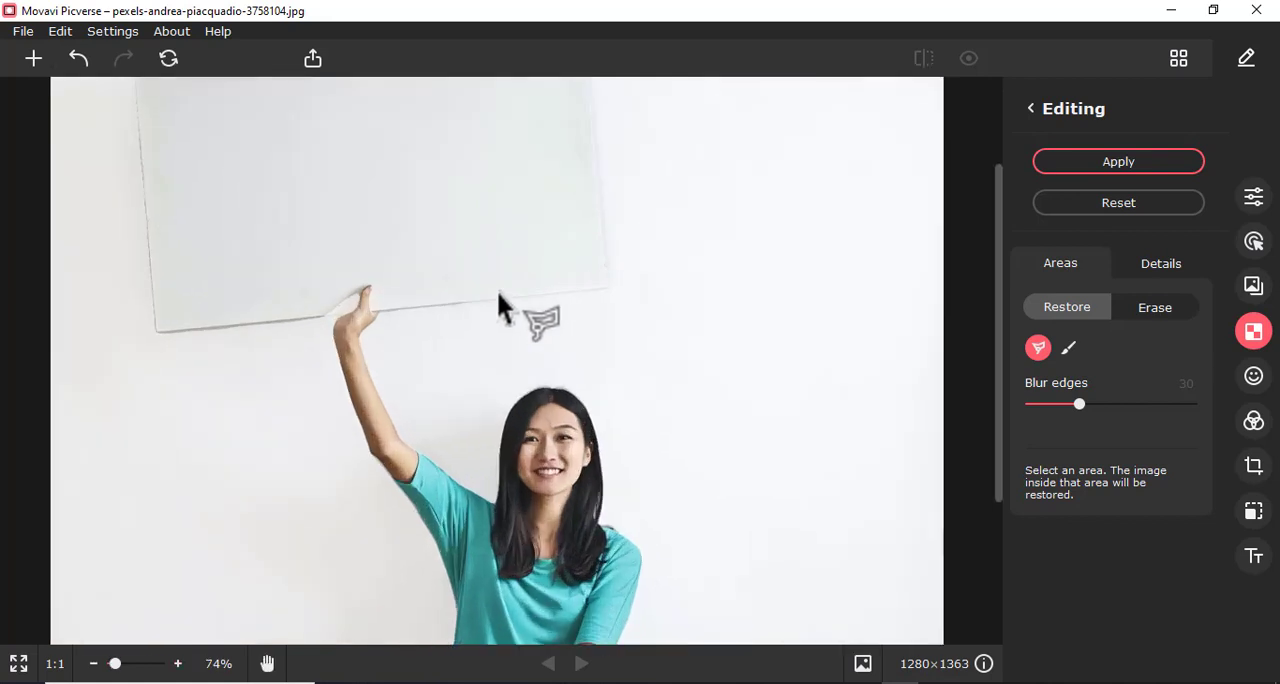
left_click(177, 663)
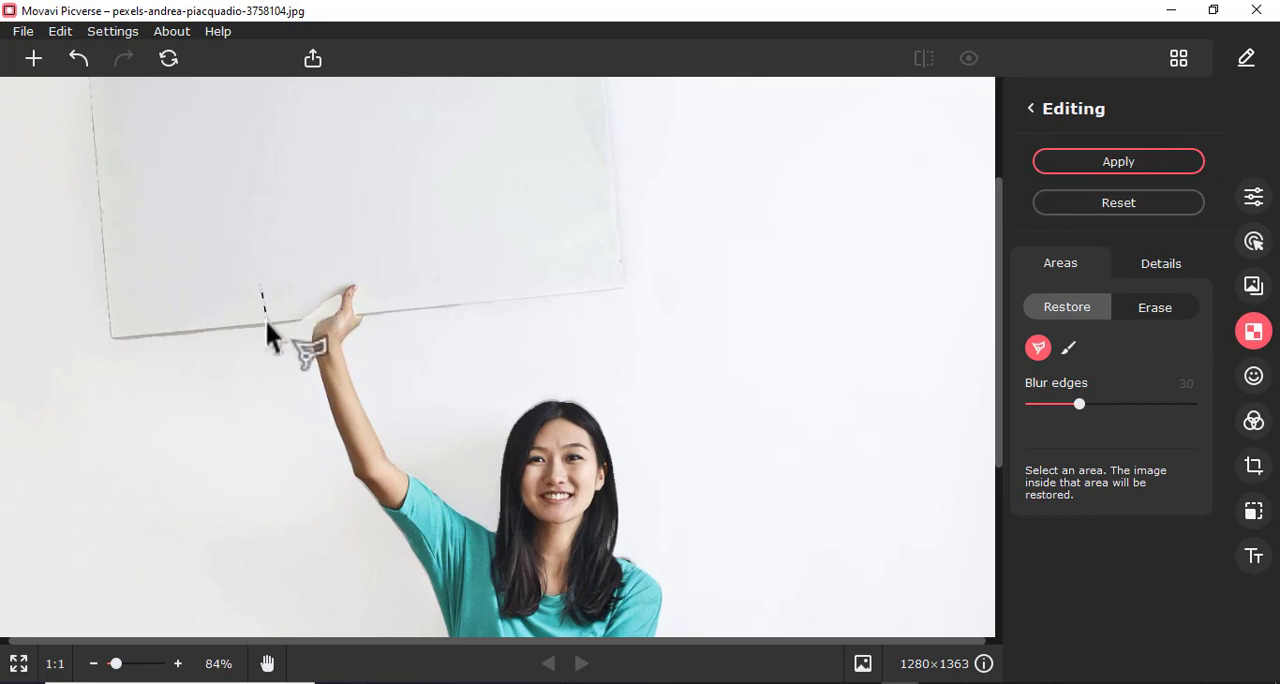
left_click_drag(260, 285, 330, 330)
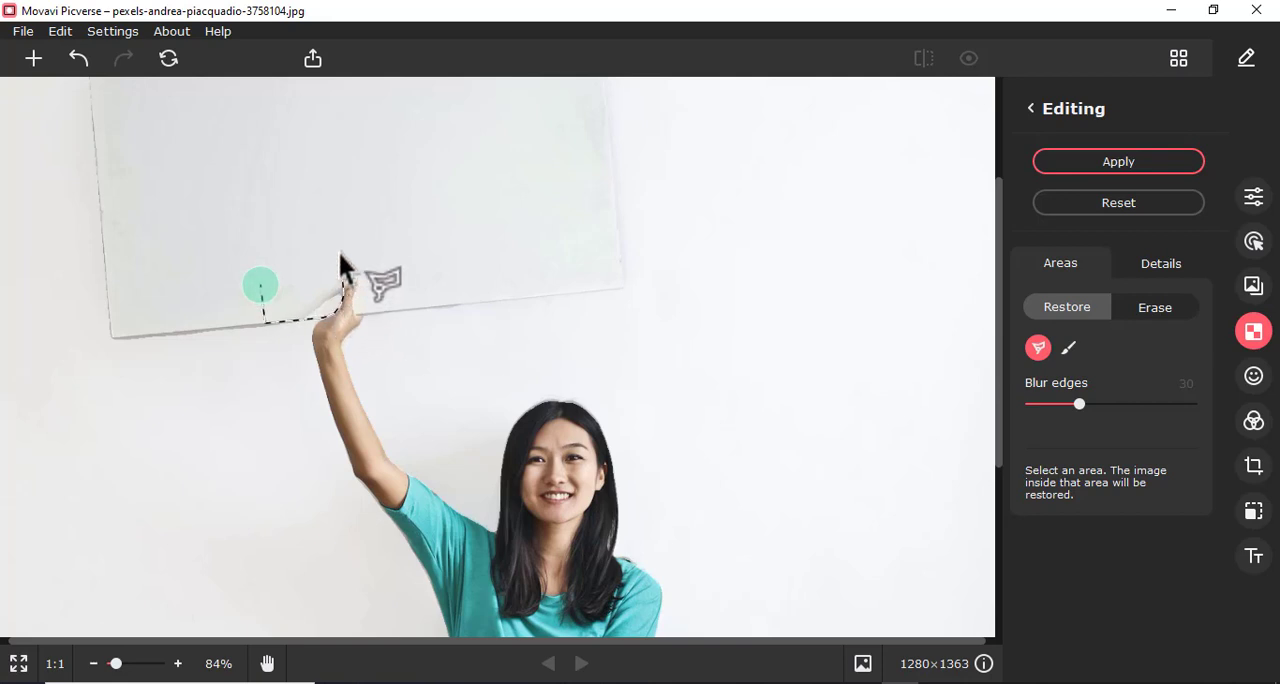
left_click(1154, 307)
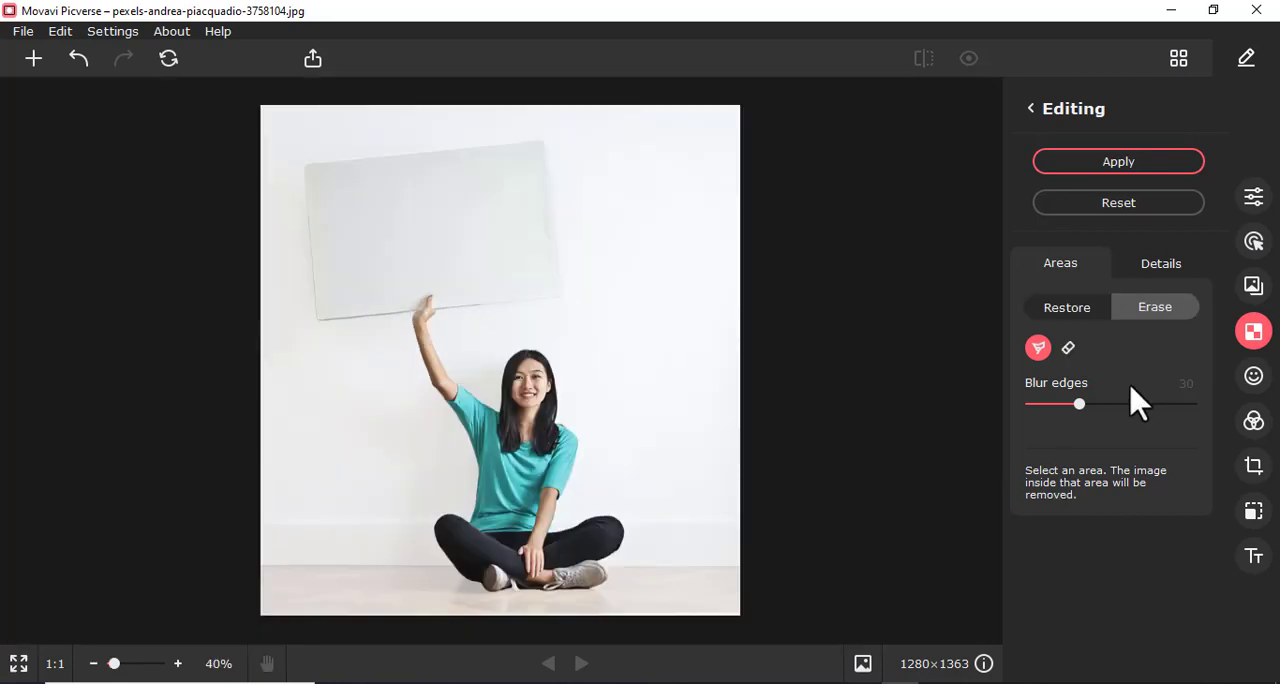
mouse_move(1118, 161)
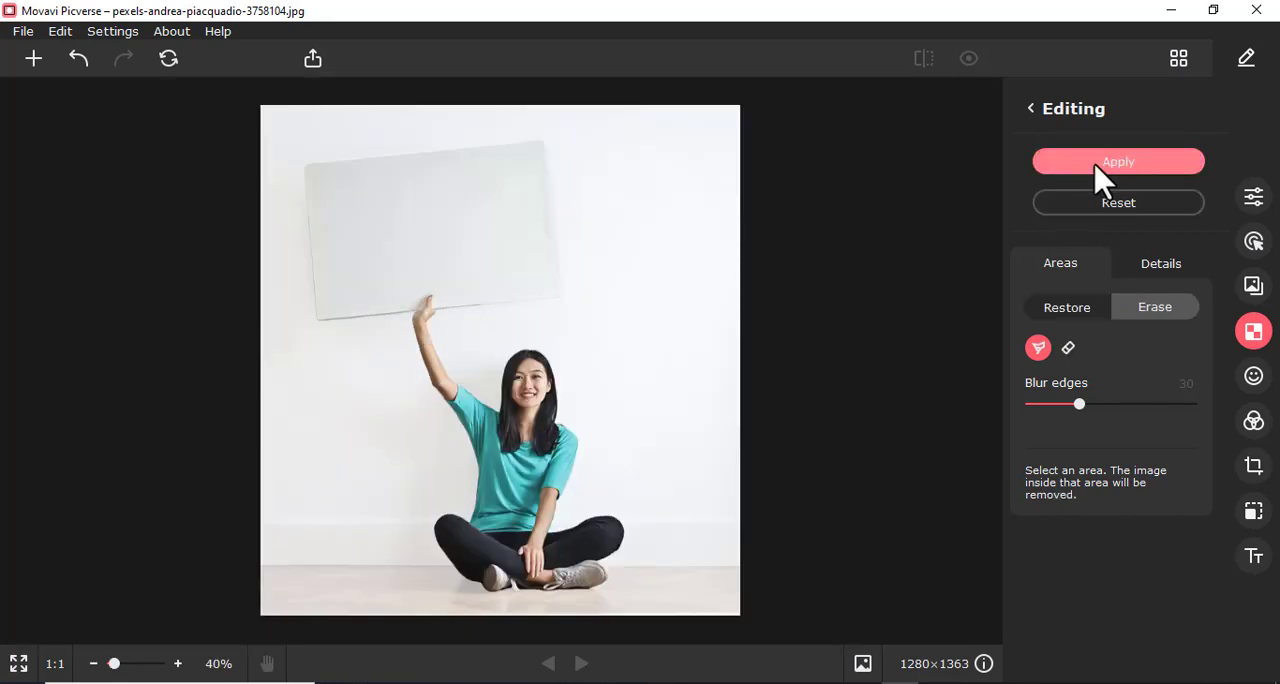
Apply the cutout and set the foggy road photo from Downloads as the background image
left_click(1117, 161)
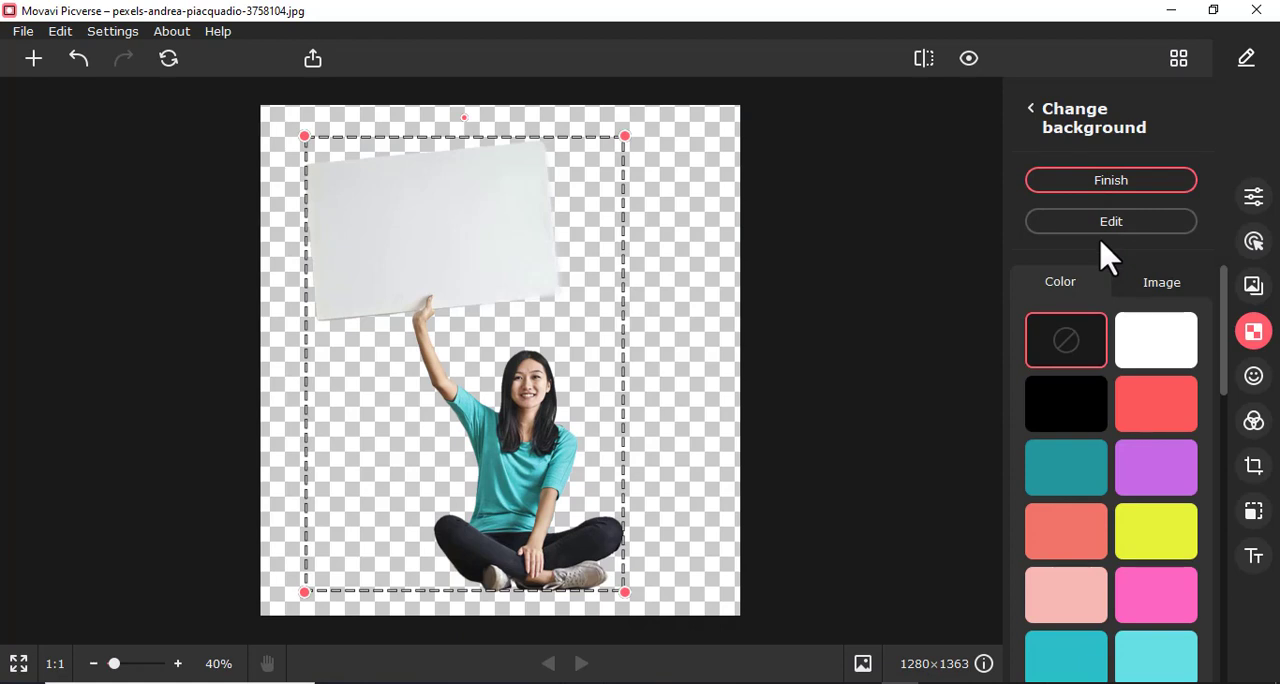
mouse_move(1071, 360)
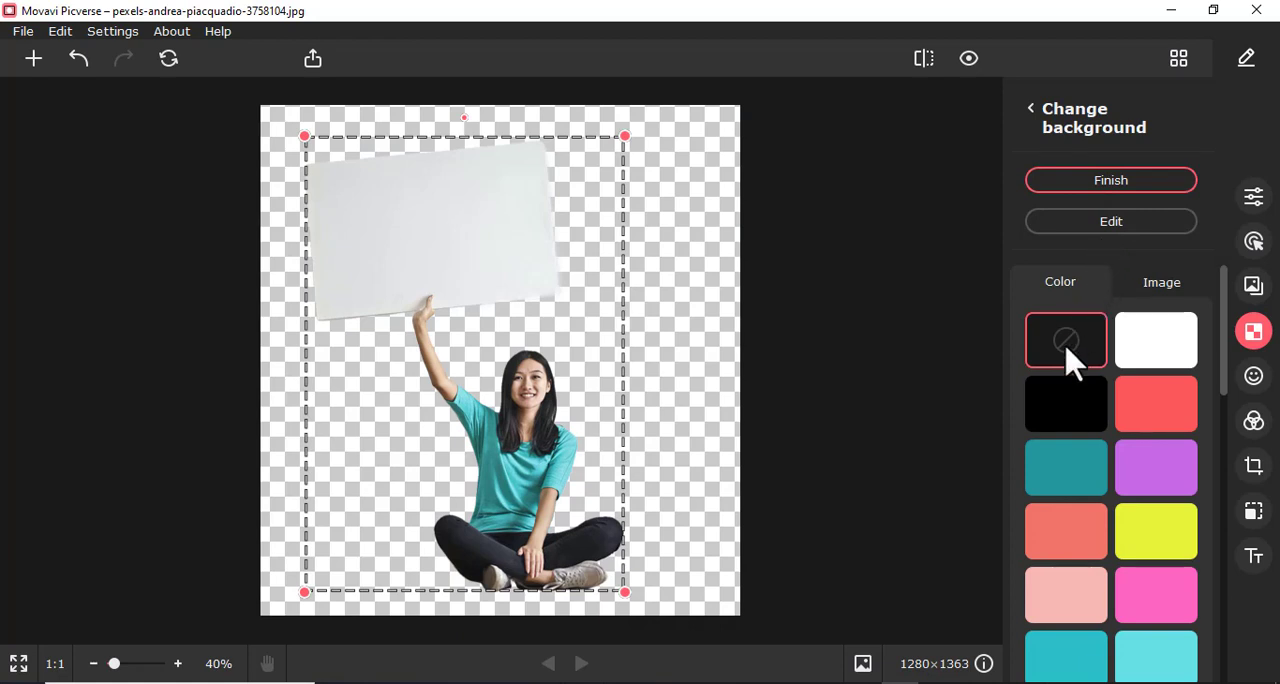
left_click(1161, 281)
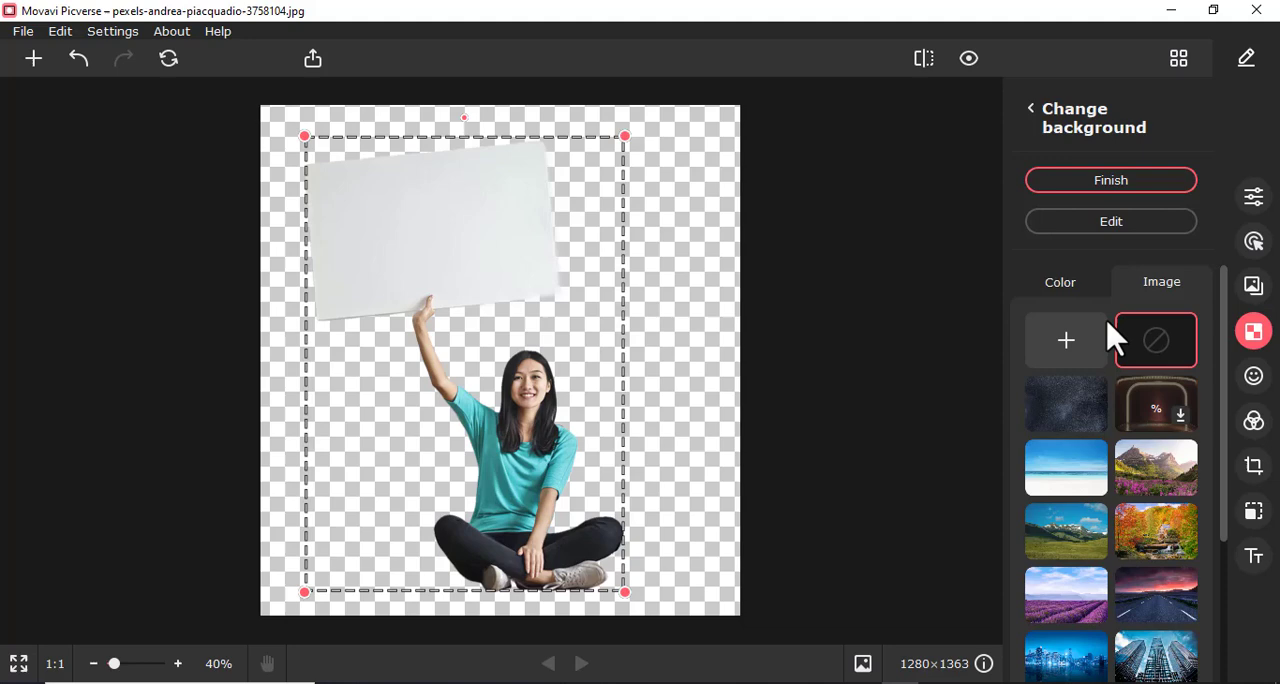
left_click(1065, 340)
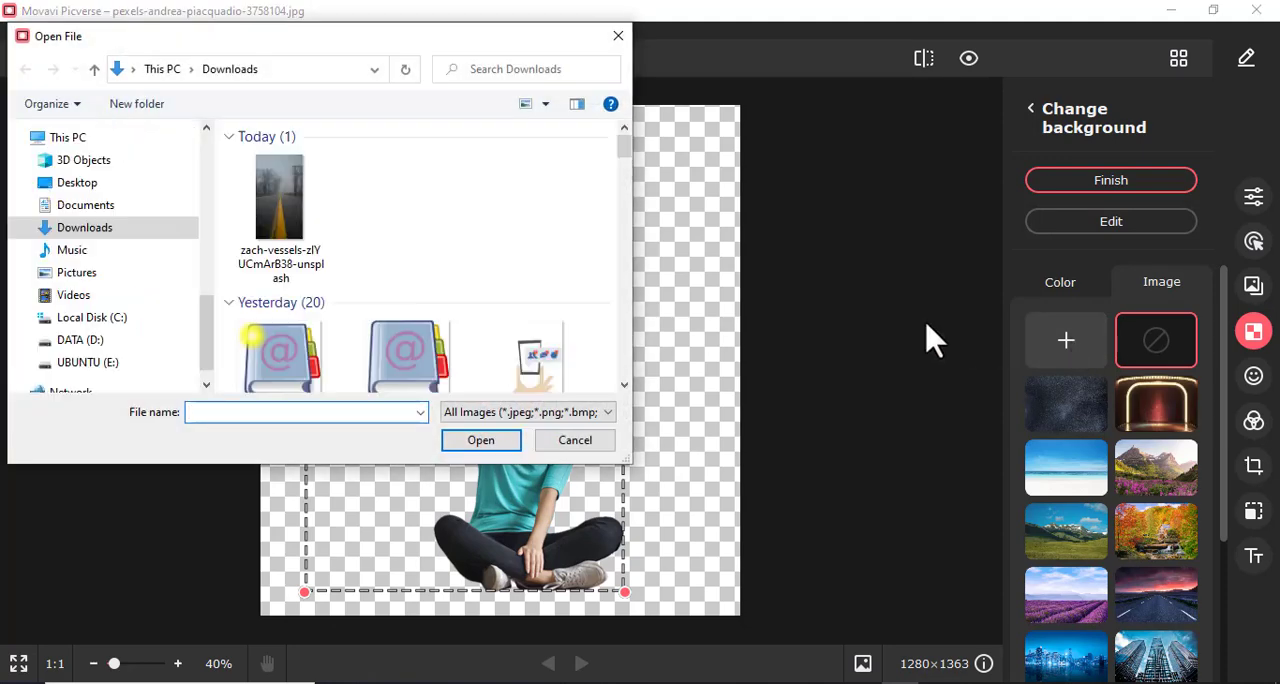
left_click(280, 200)
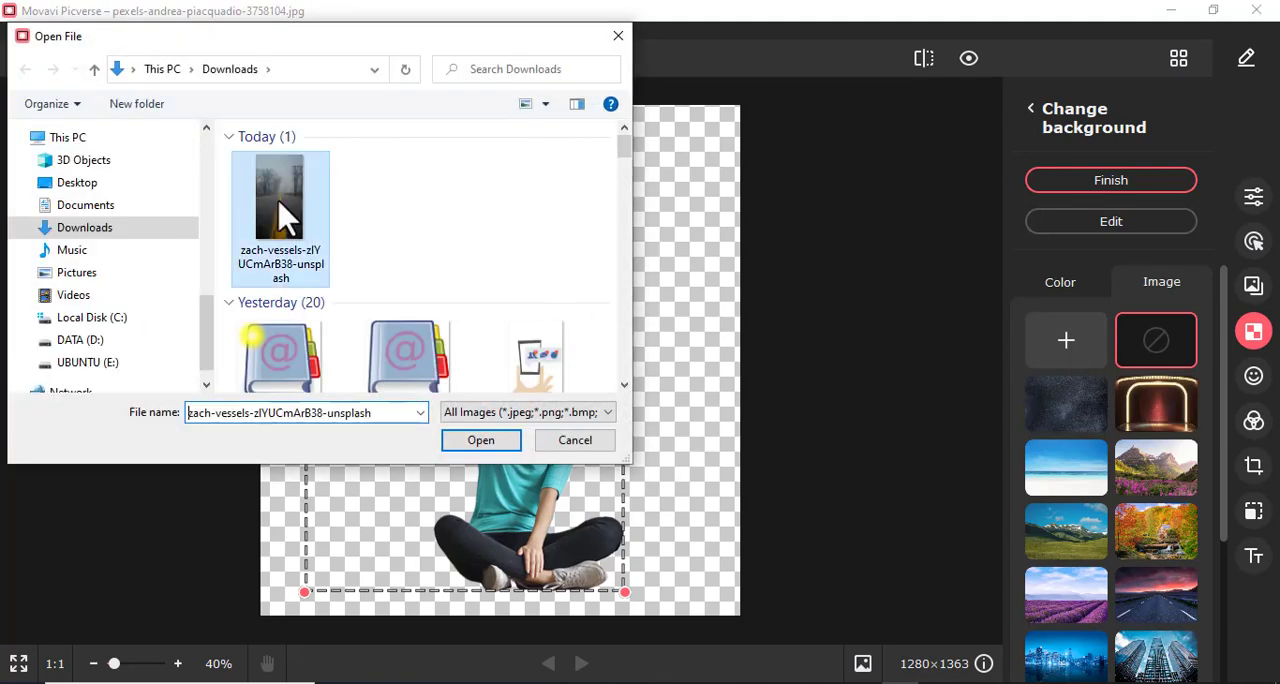
left_click(480, 440)
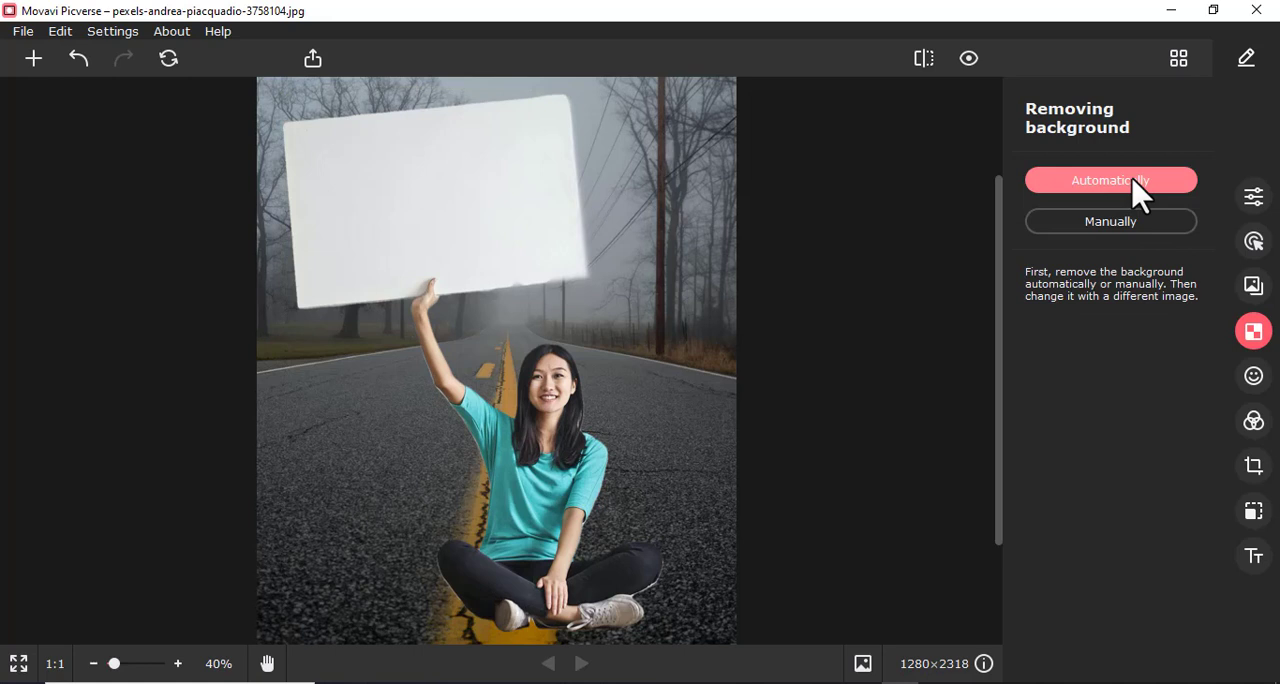
mouse_move(1253, 555)
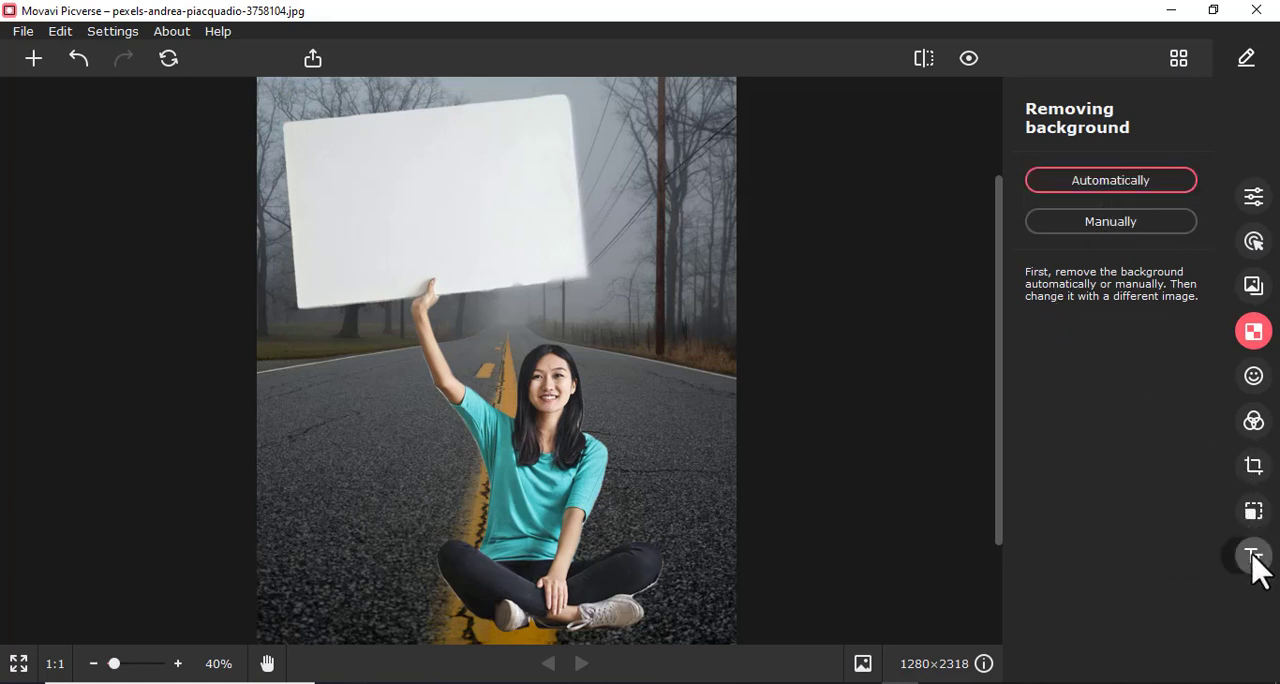
Add a text box and type the caption 'Hi Join Me'
left_click(1253, 556)
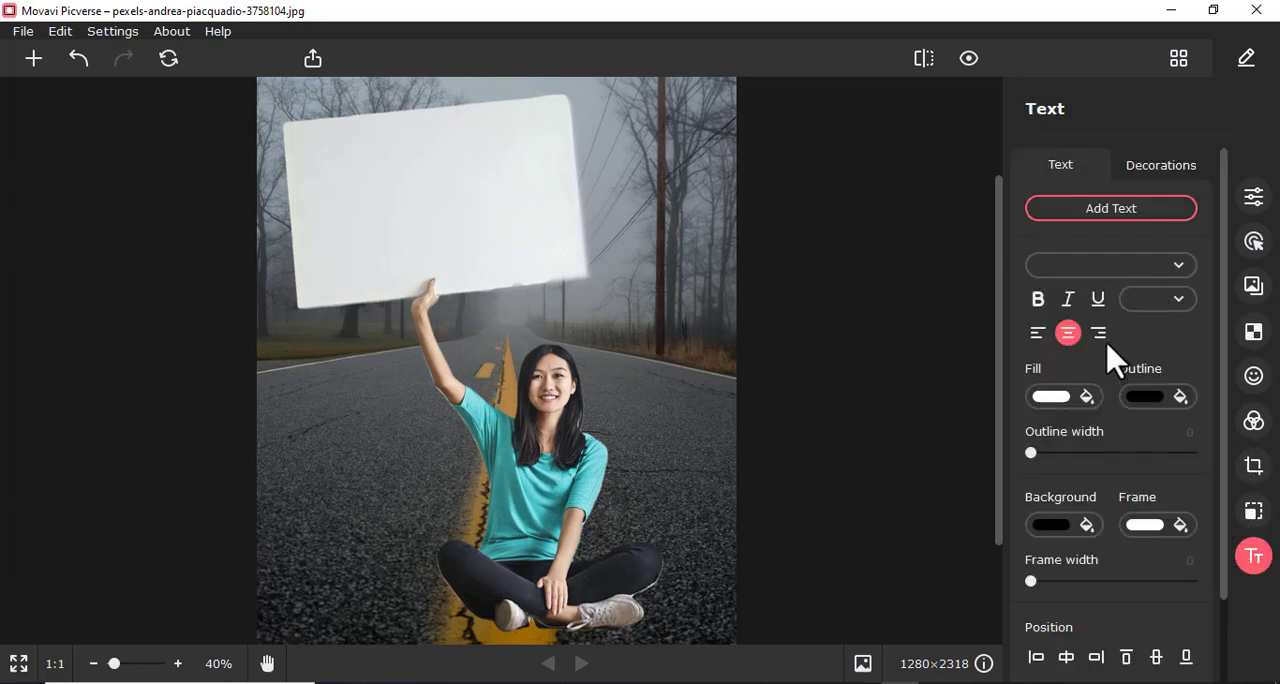
left_click(1110, 208)
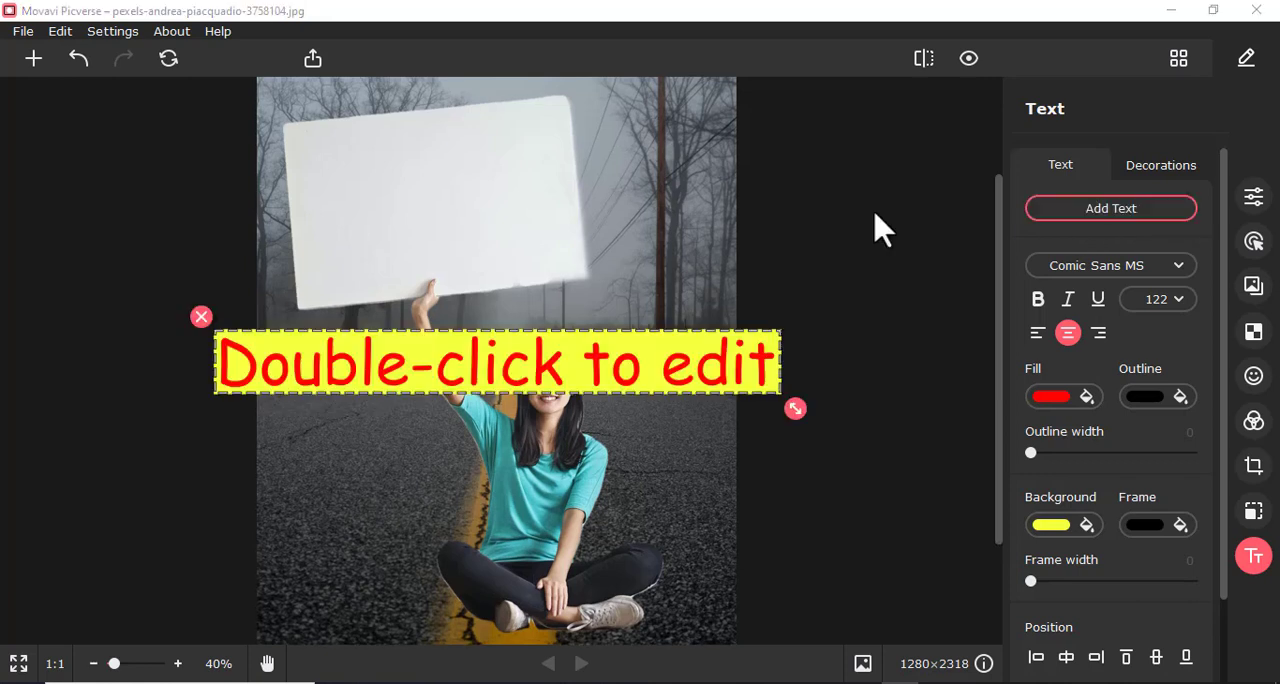
double_click(495, 362)
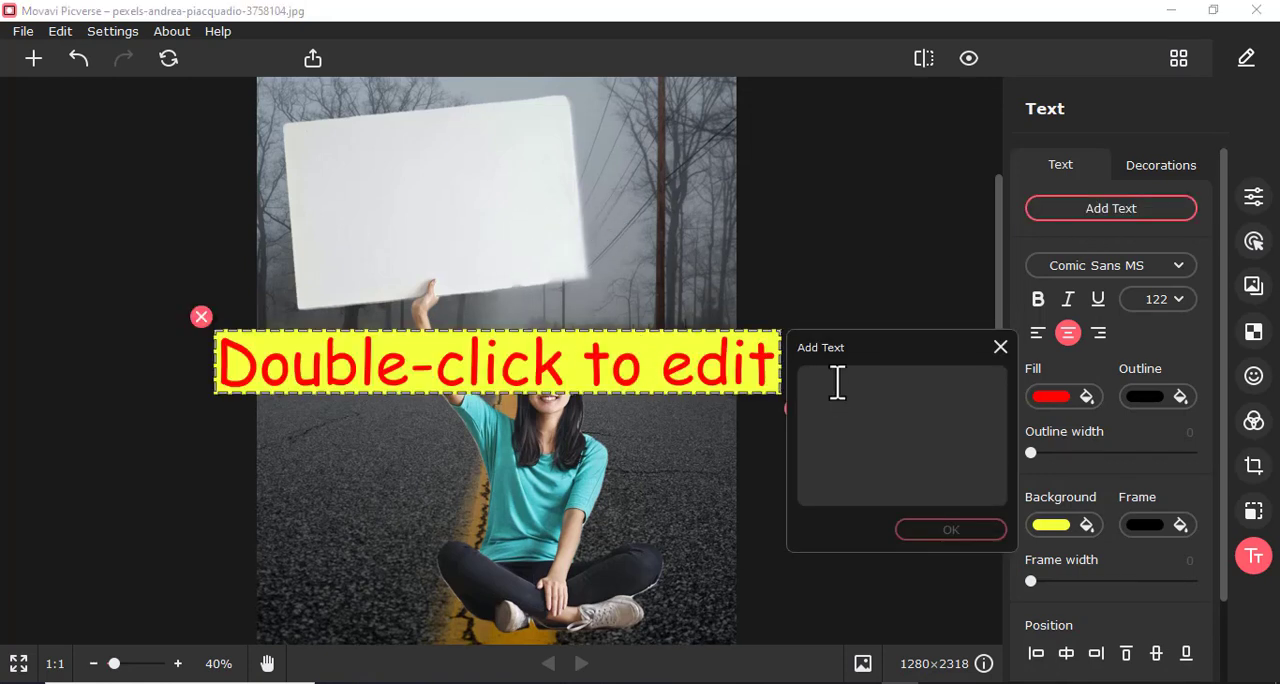
type("h")
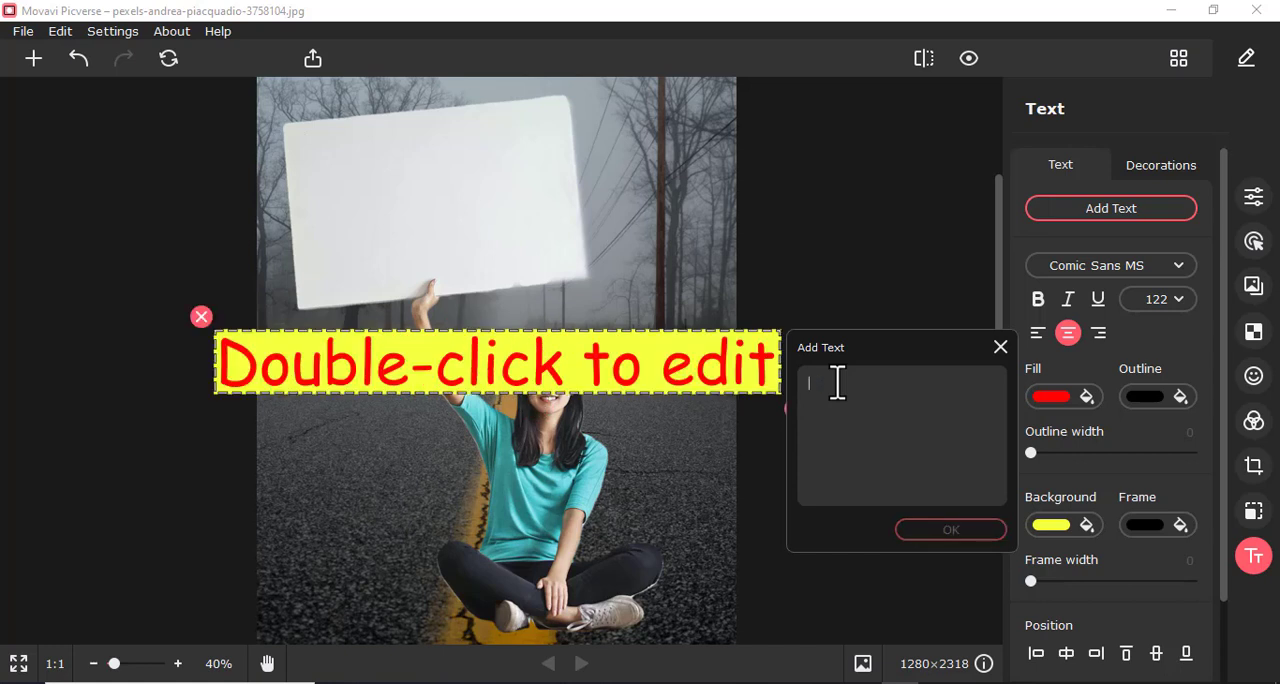
type("Hi")
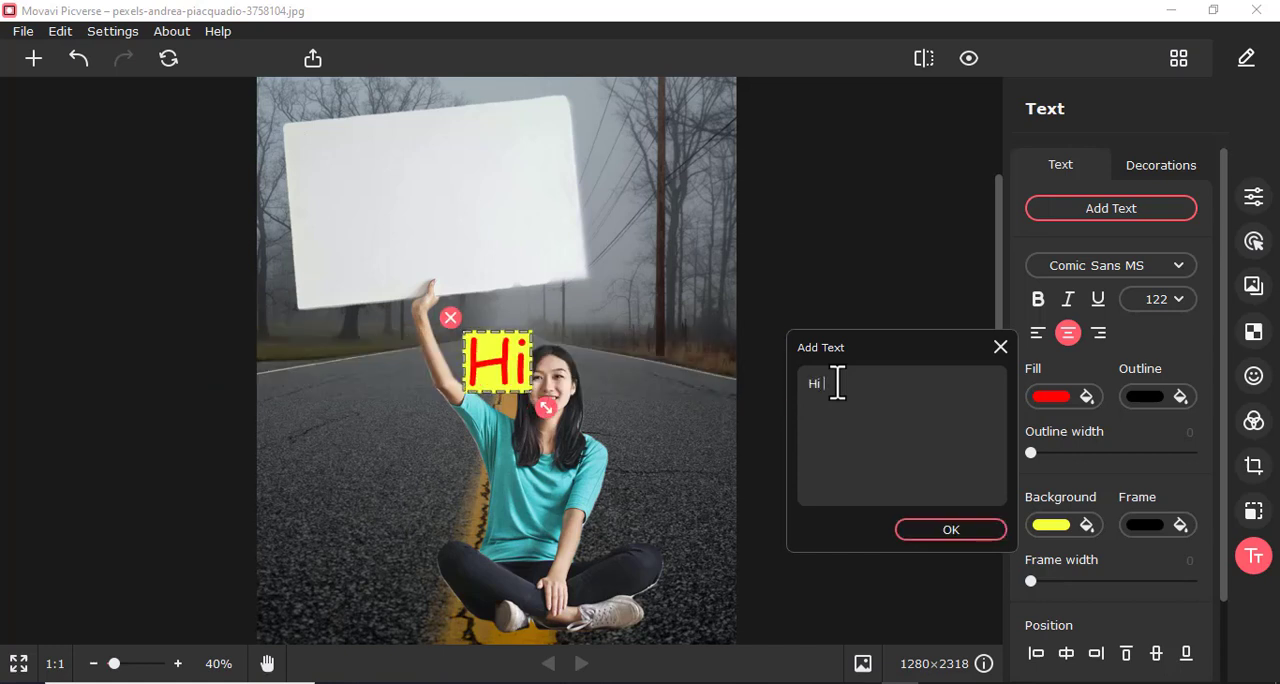
type("Join")
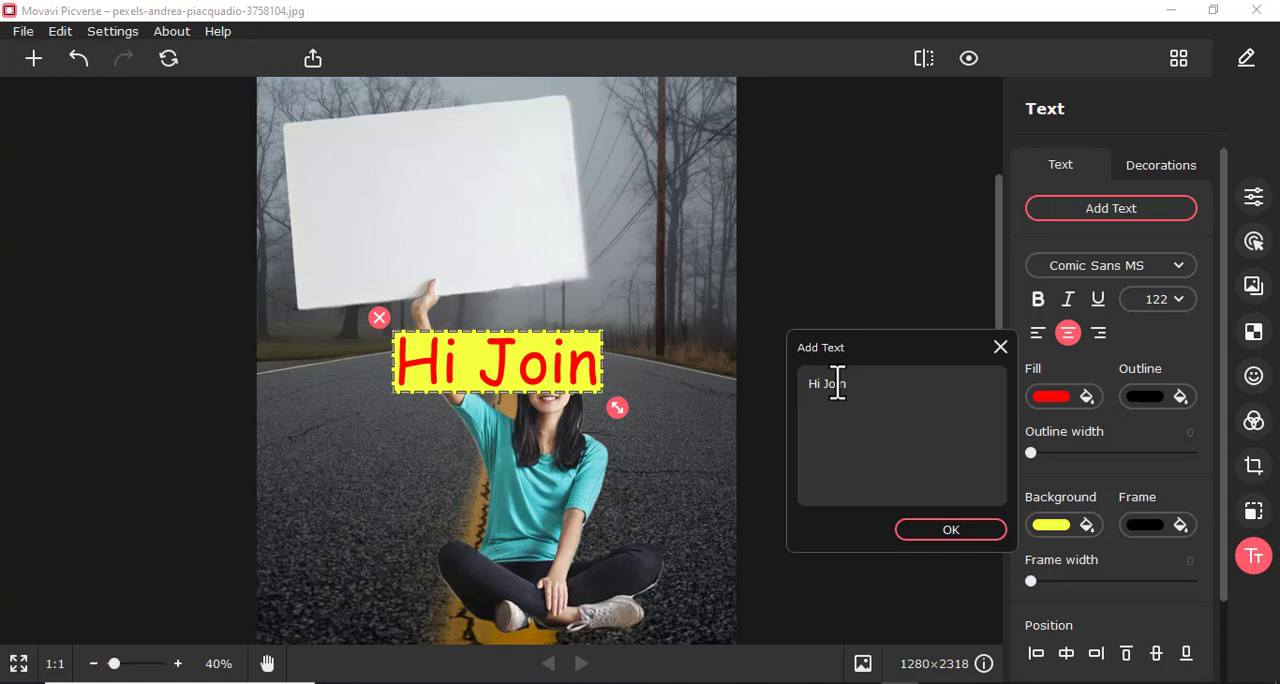
type("Me")
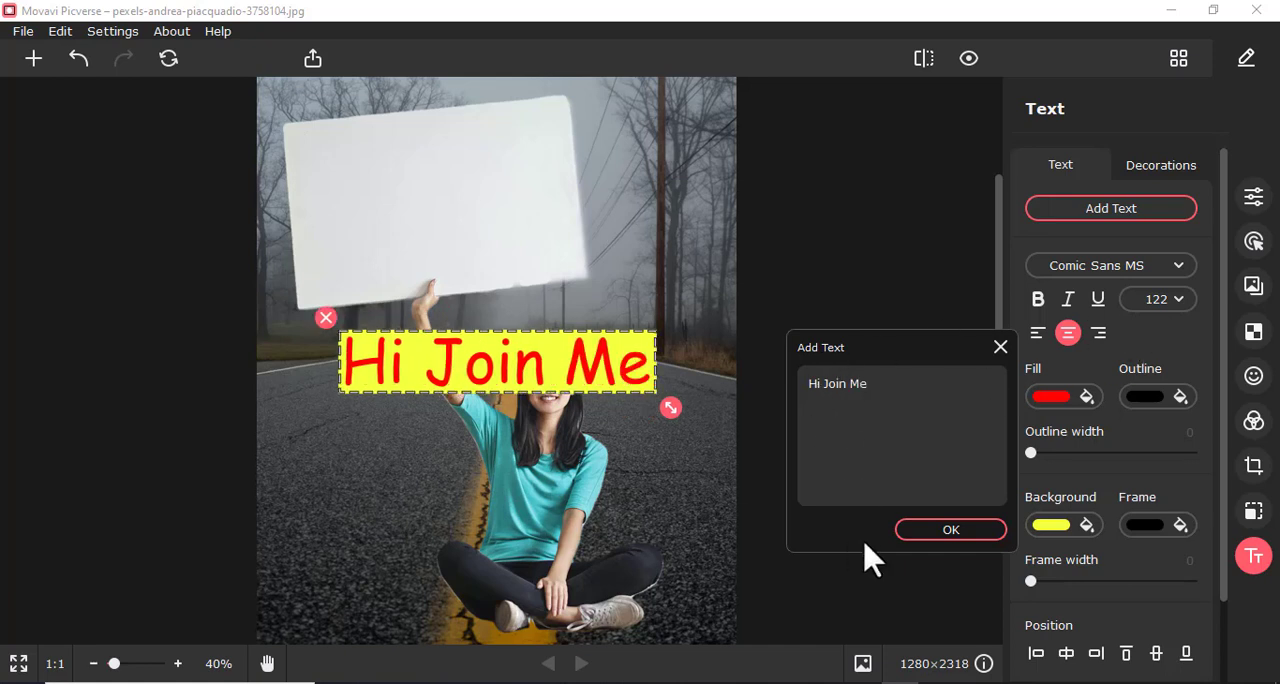
Confirm the 'Hi Join Me' caption, then tilt it and shrink it to fit the sign
left_click(950, 529)
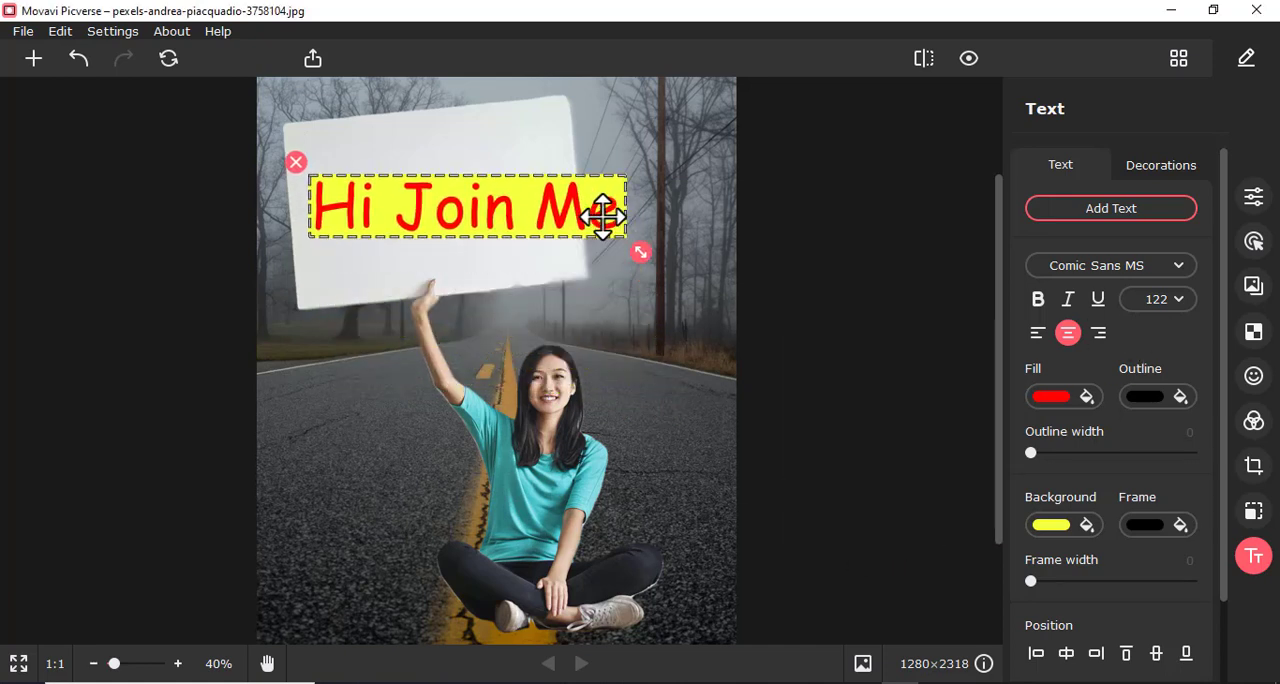
type("e")
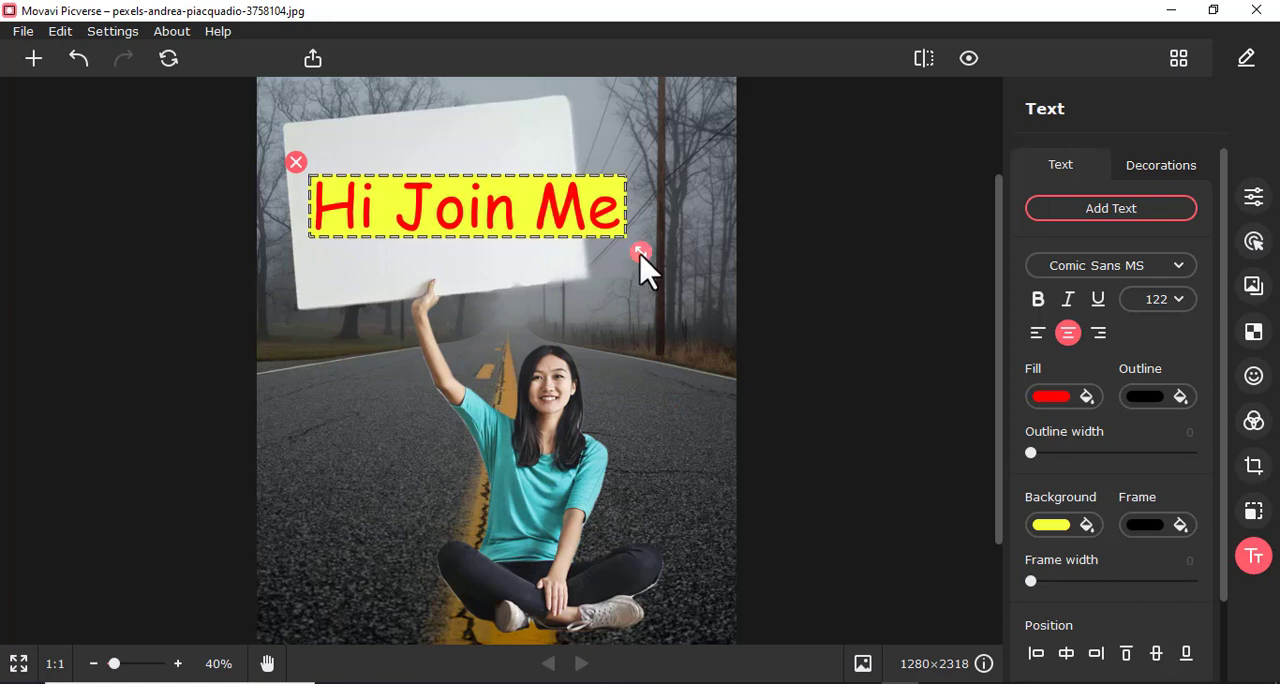
left_click_drag(640, 252, 650, 224)
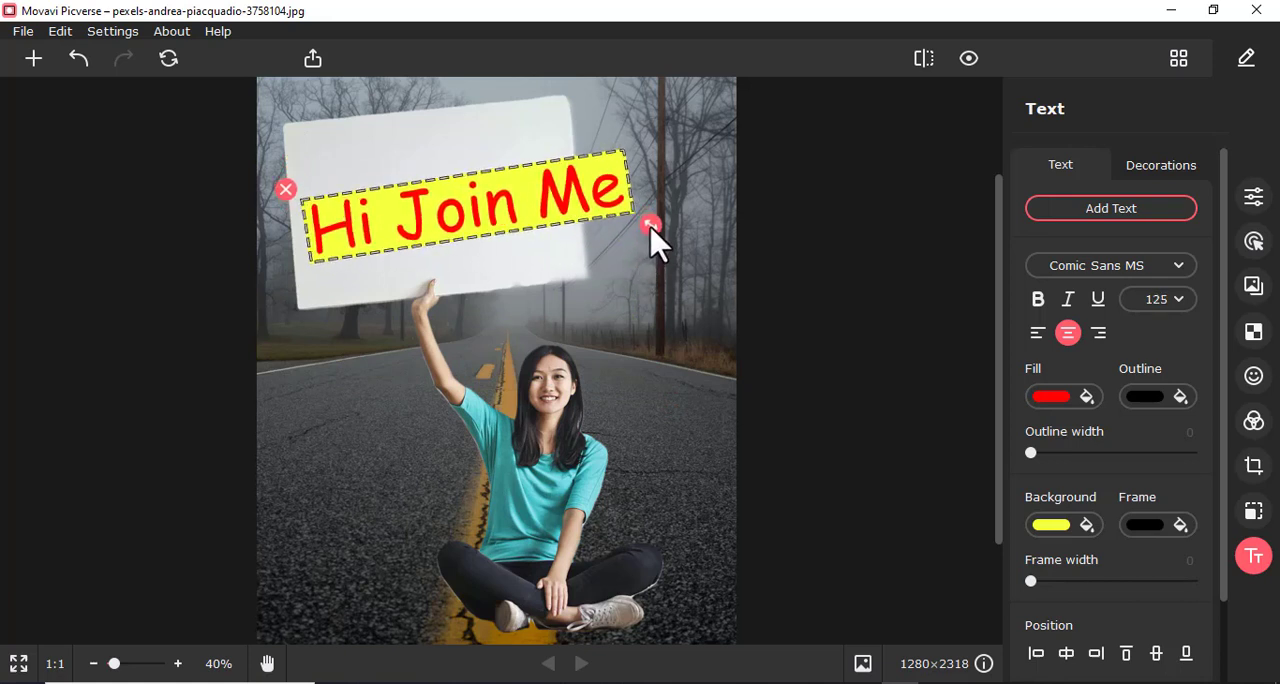
left_click_drag(648, 224, 572, 230)
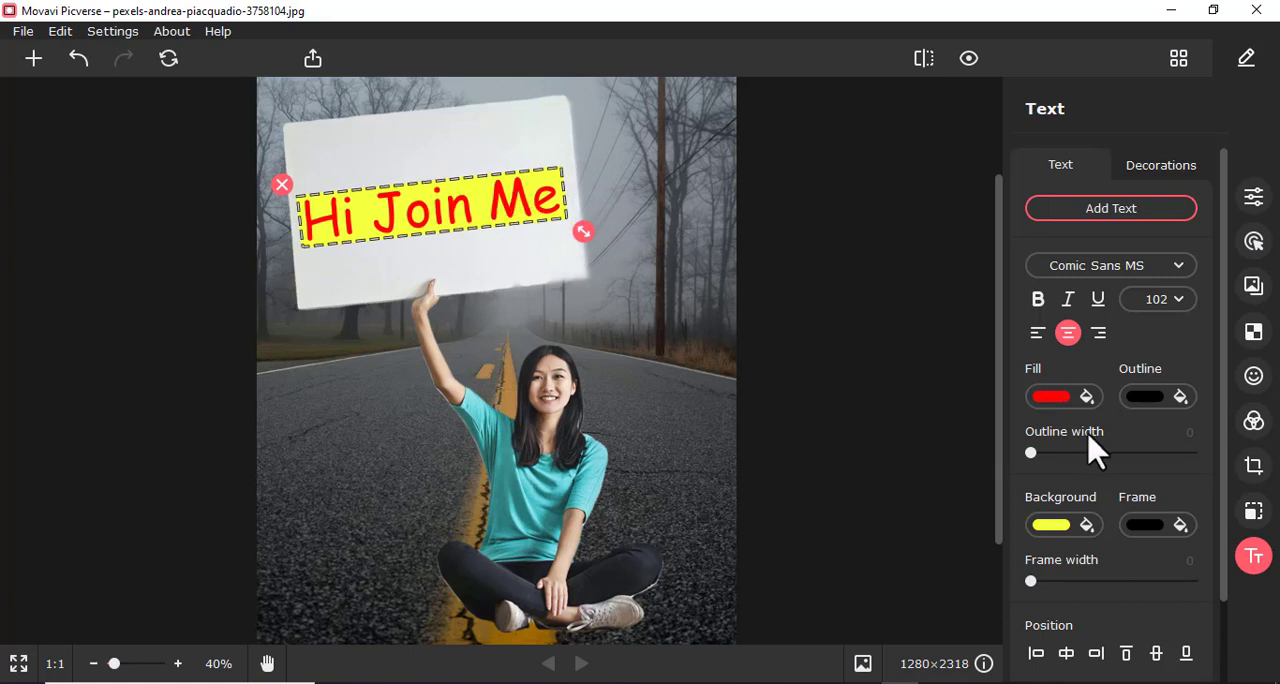
Set the caption's background colour to light grey, after trying green
scroll("down", 3)
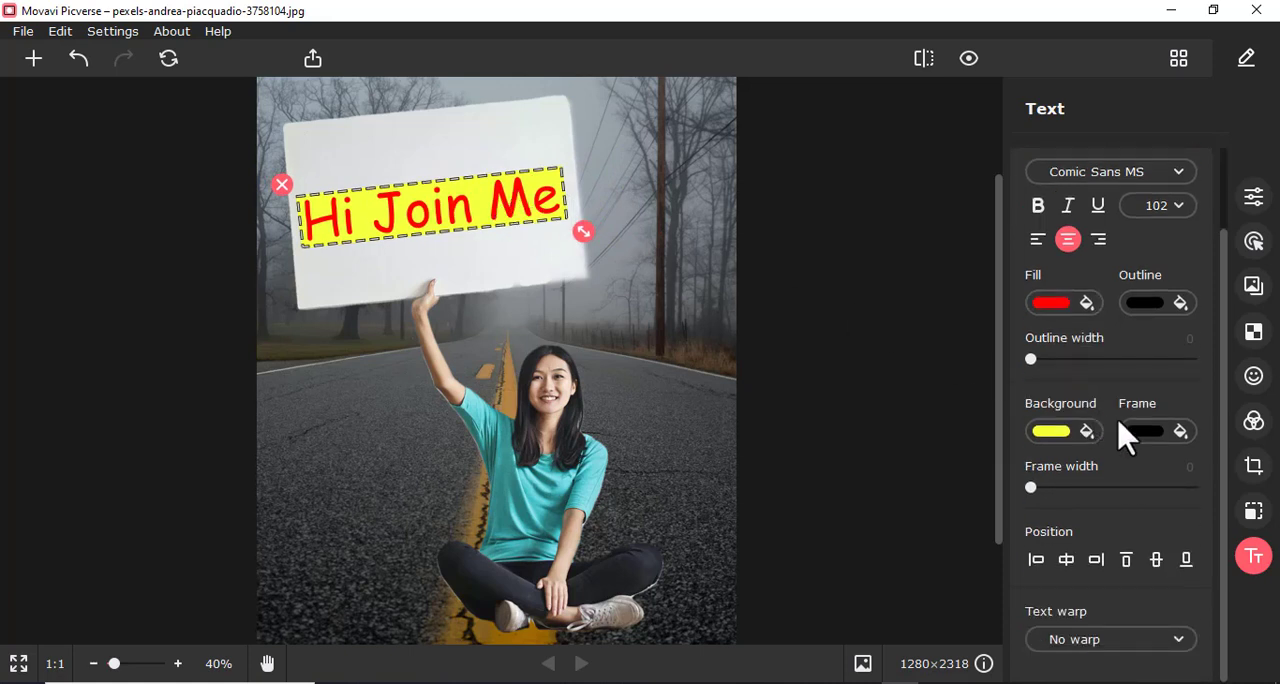
left_click(1052, 430)
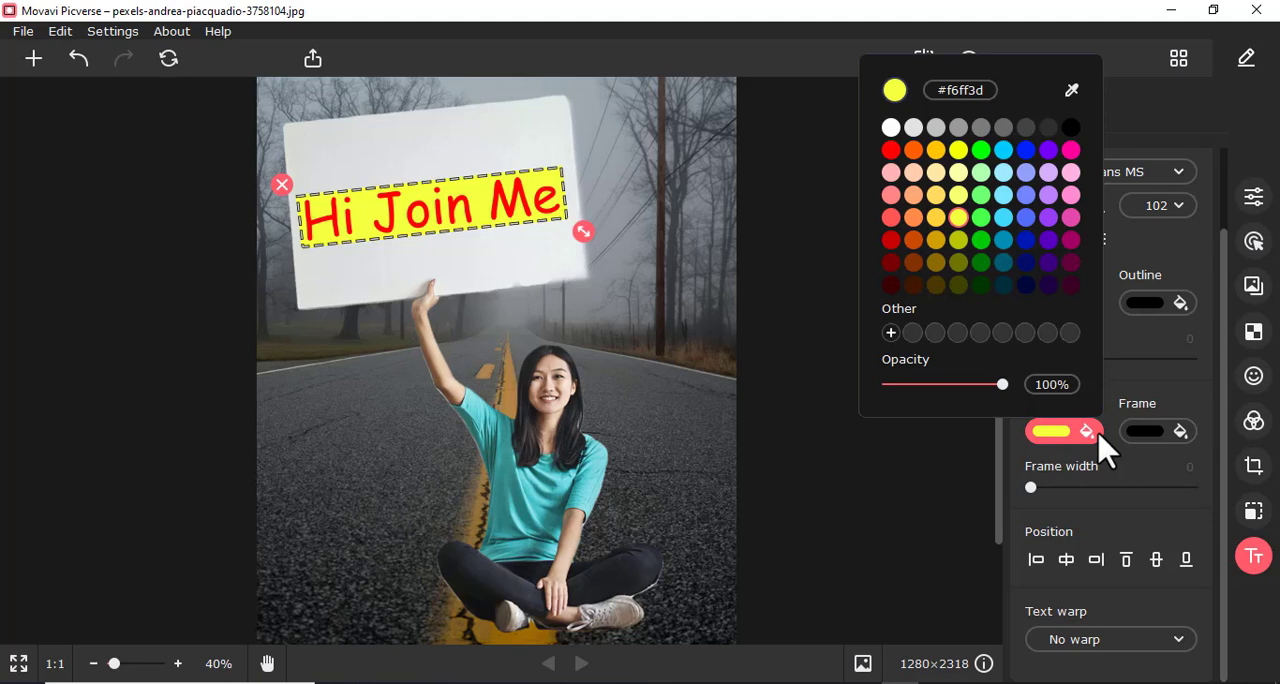
mouse_move(1045, 425)
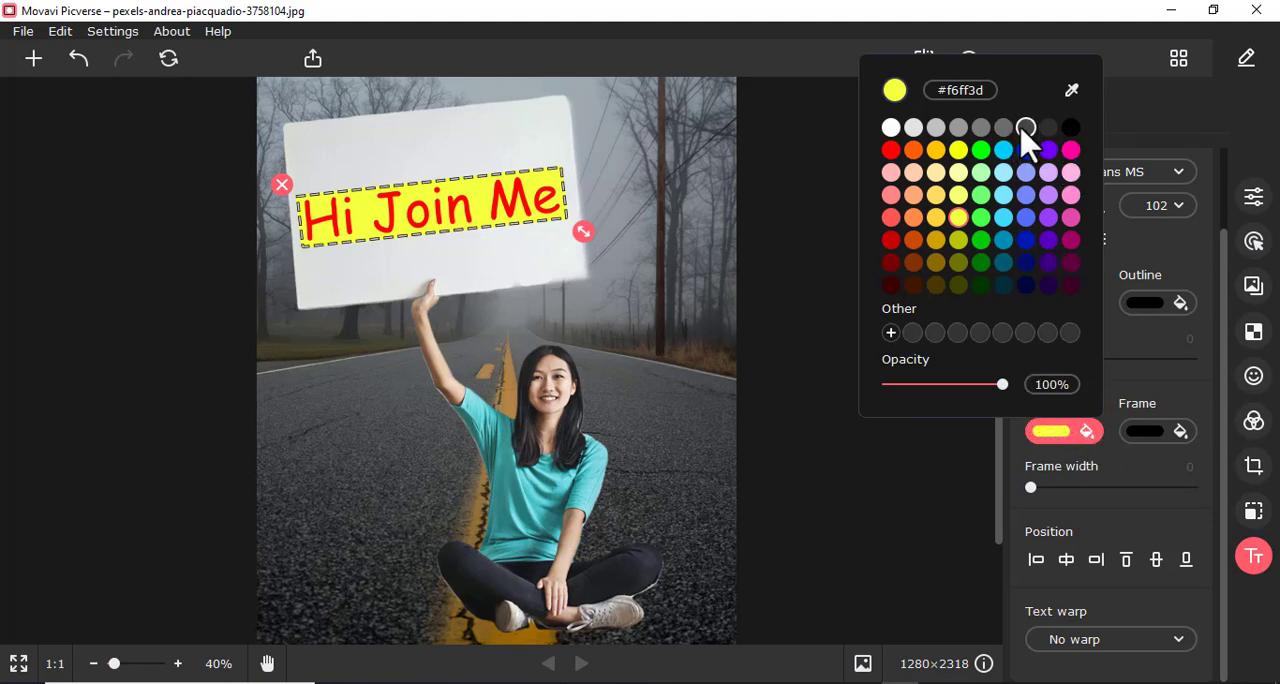
left_click(980, 218)
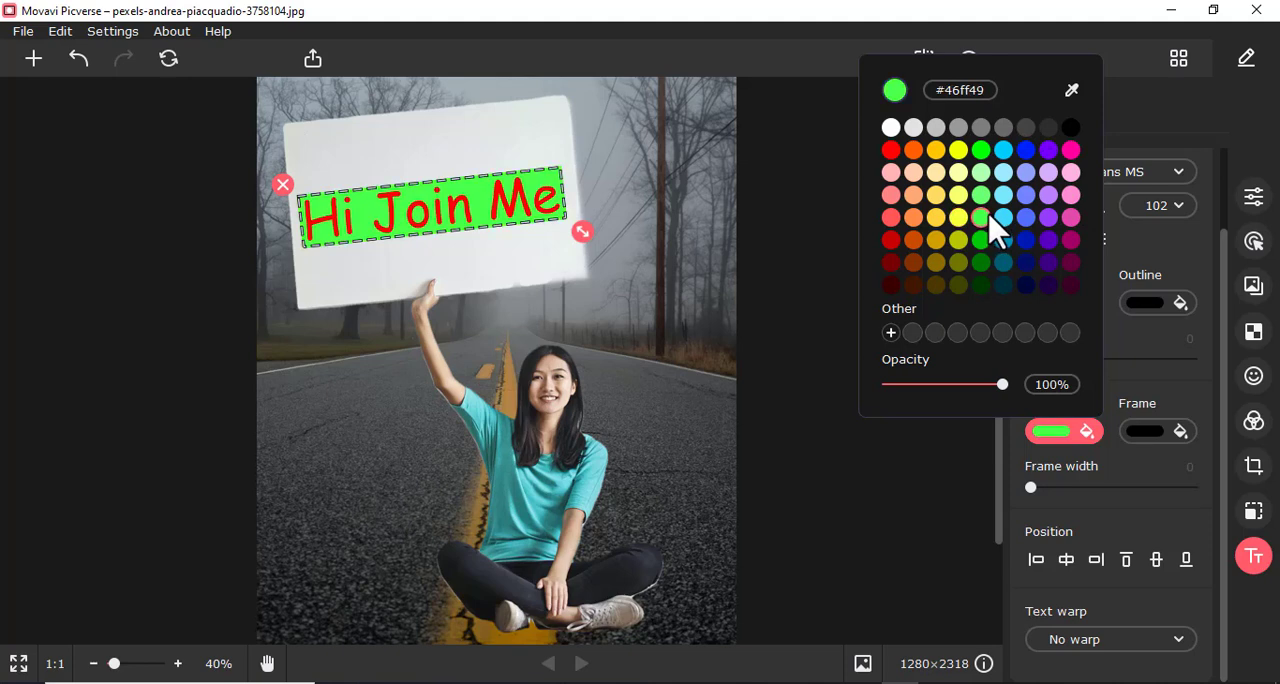
mouse_move(1030, 385)
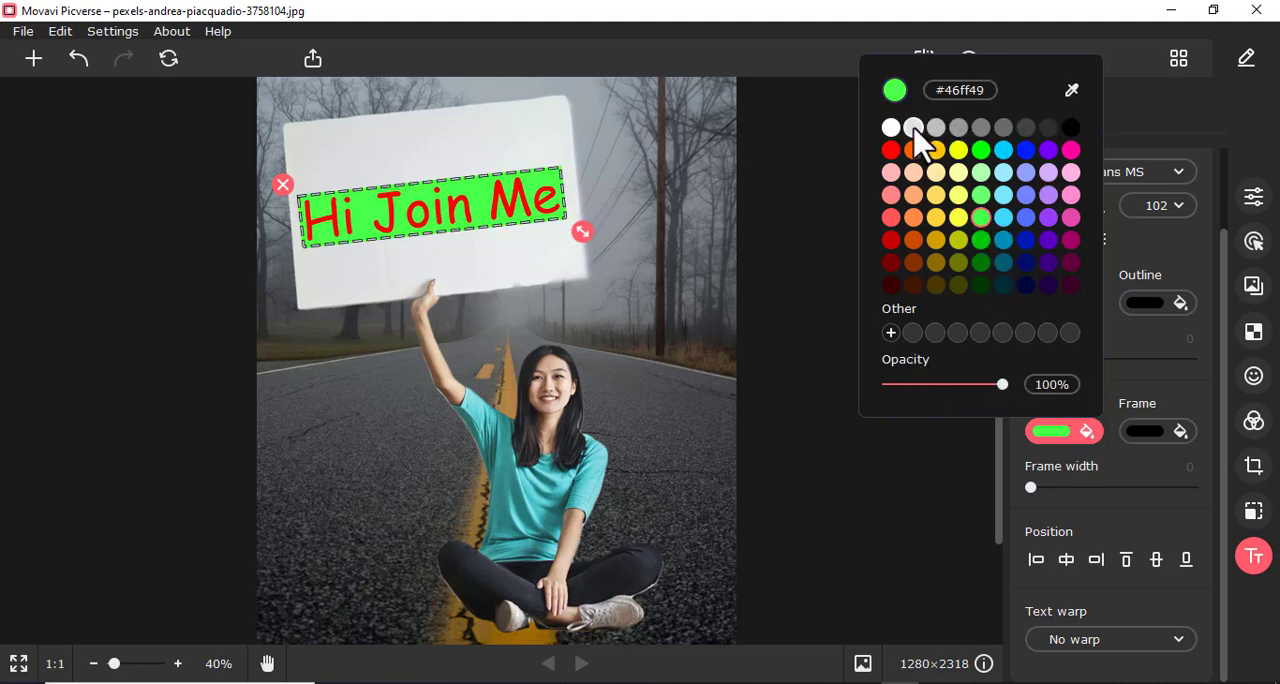
left_click(934, 127)
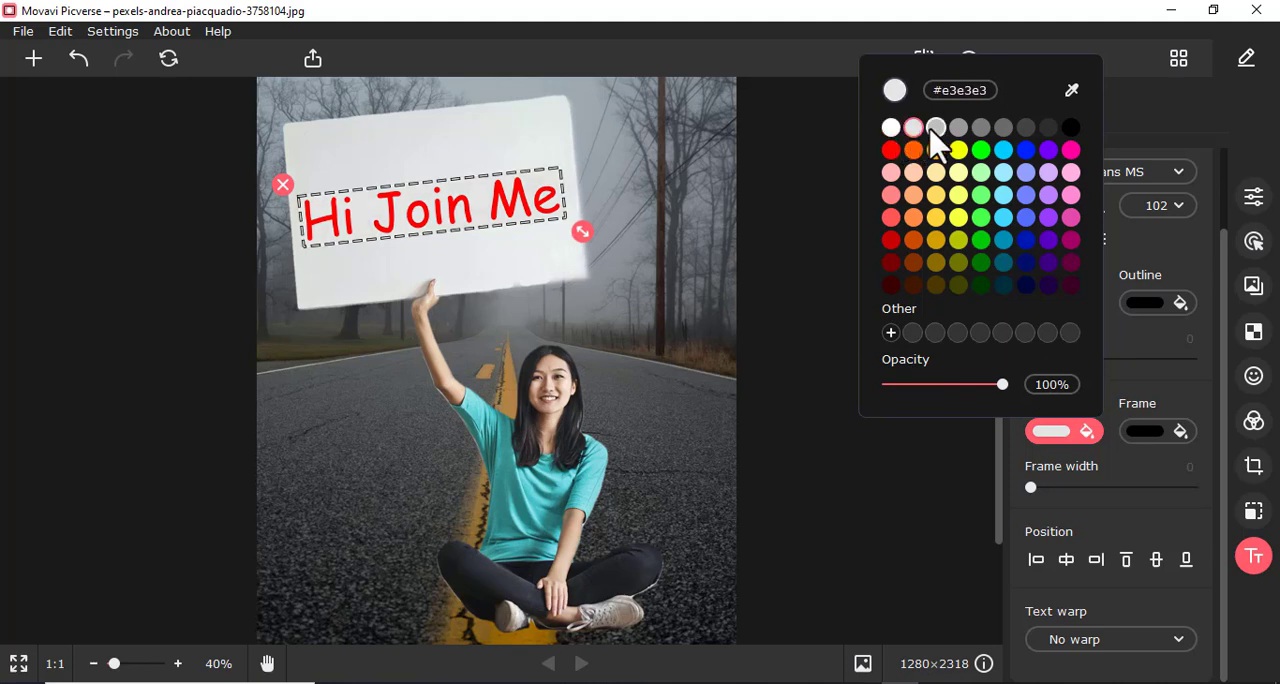
left_click(1072, 90)
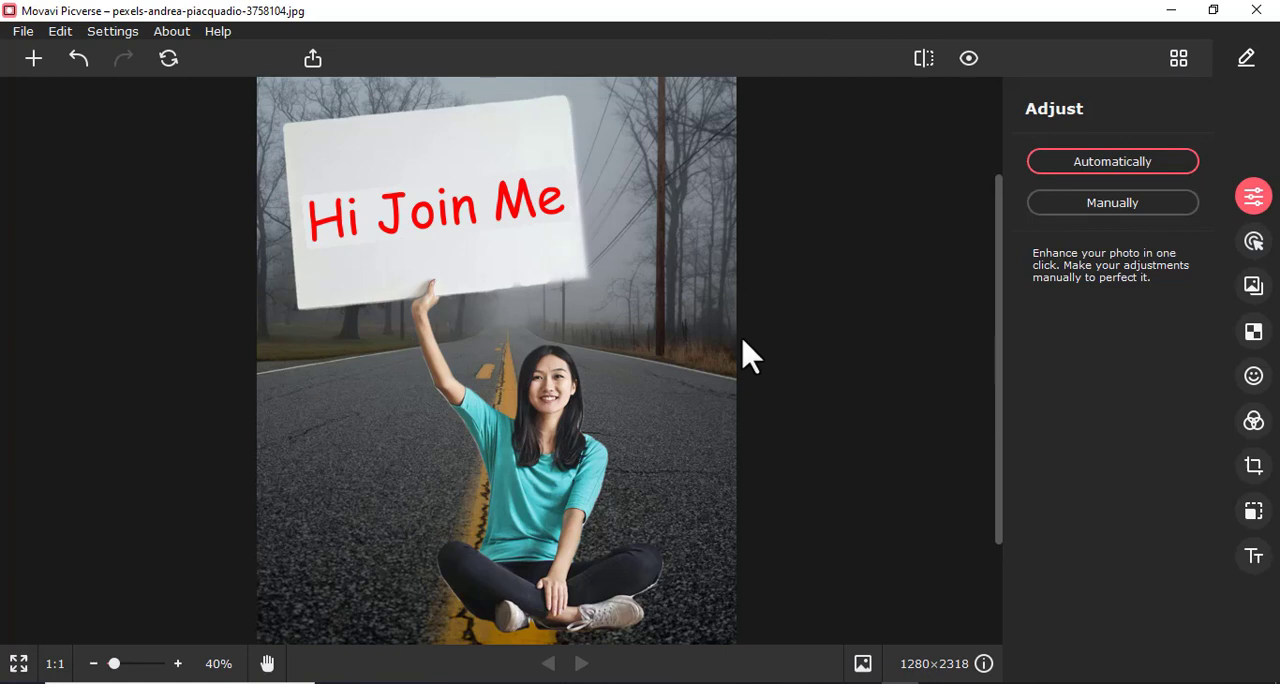
mouse_move(905, 585)
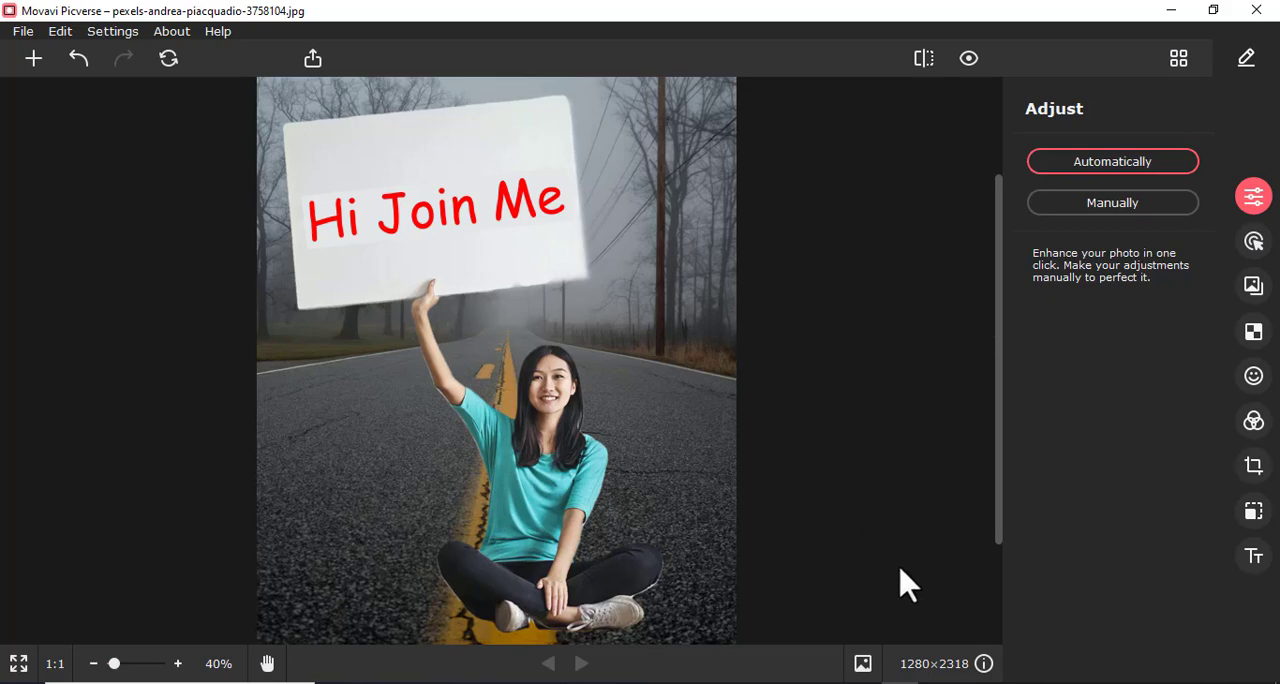